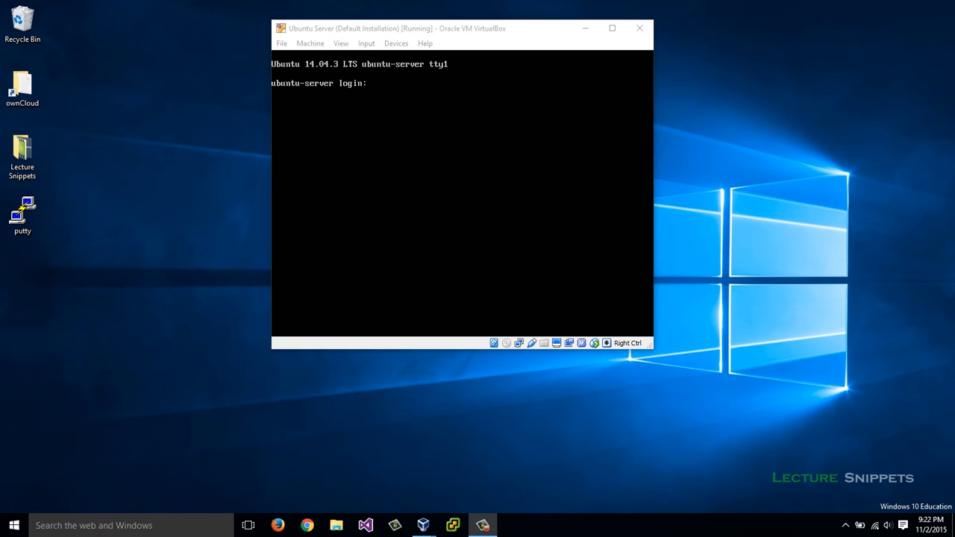
- Log in to the Ubuntu VM as matthew after a retry, and run ifconfig to show 192.168.2.114
type("m")
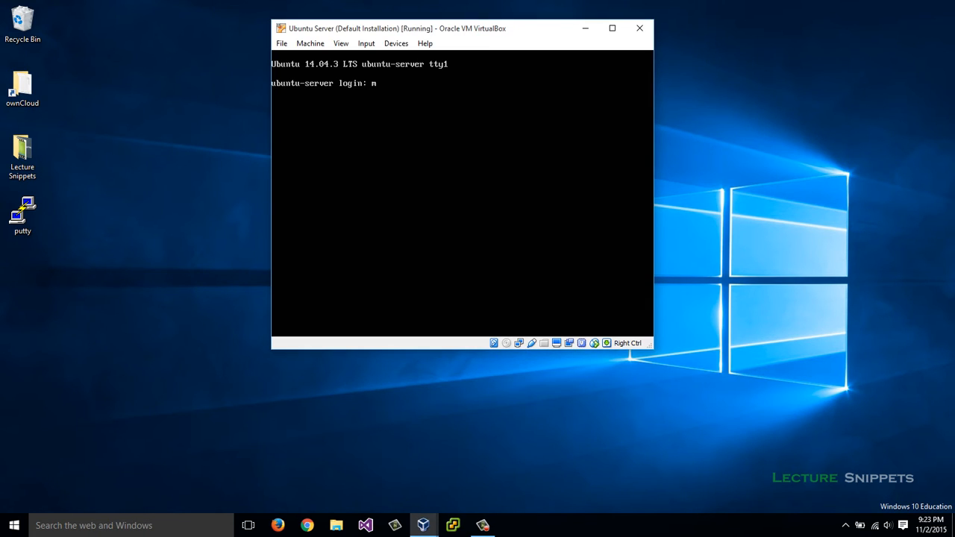
type("atthew")
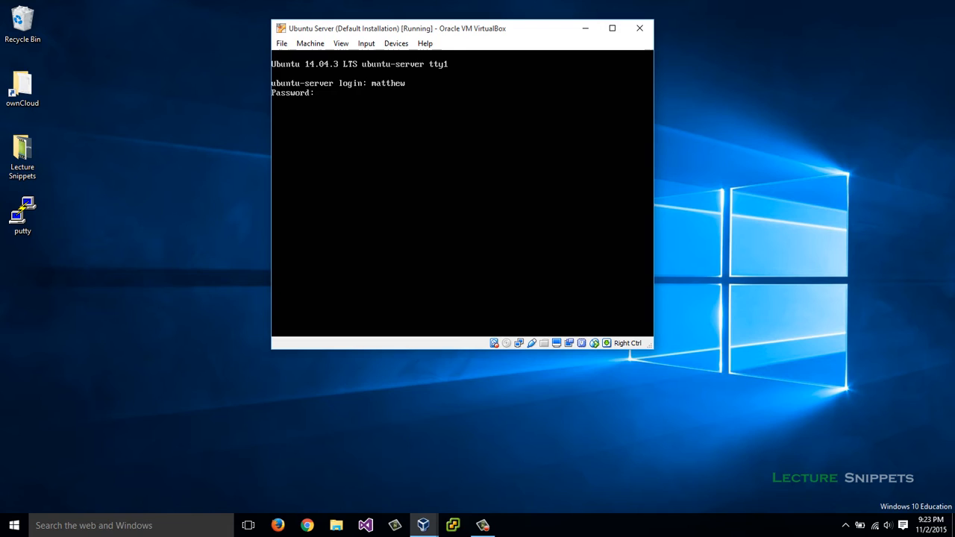
key("Return")
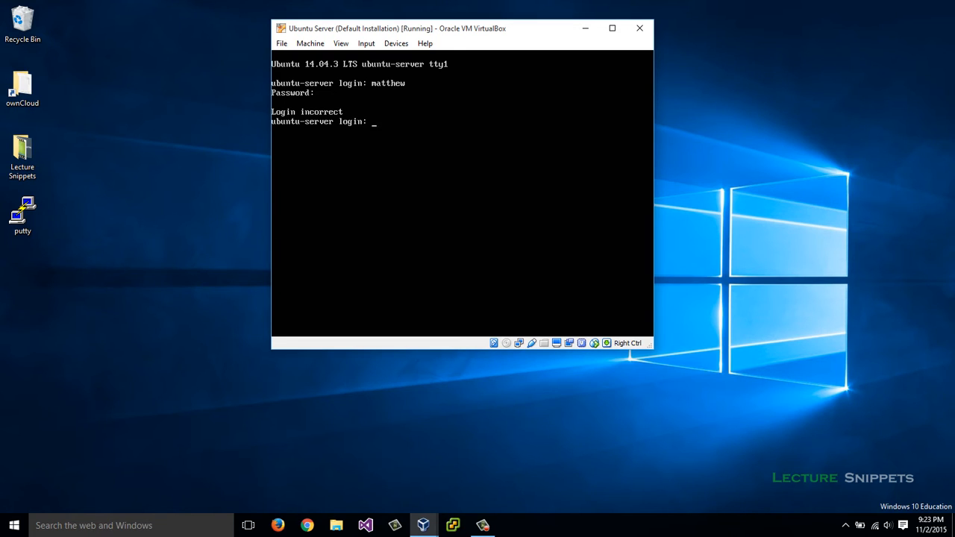
type("matthew")
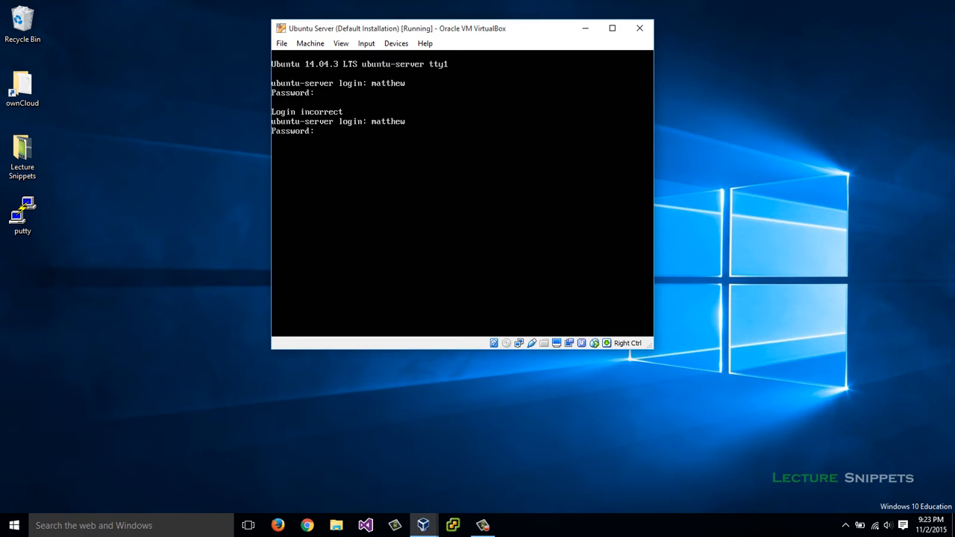
key("Return")
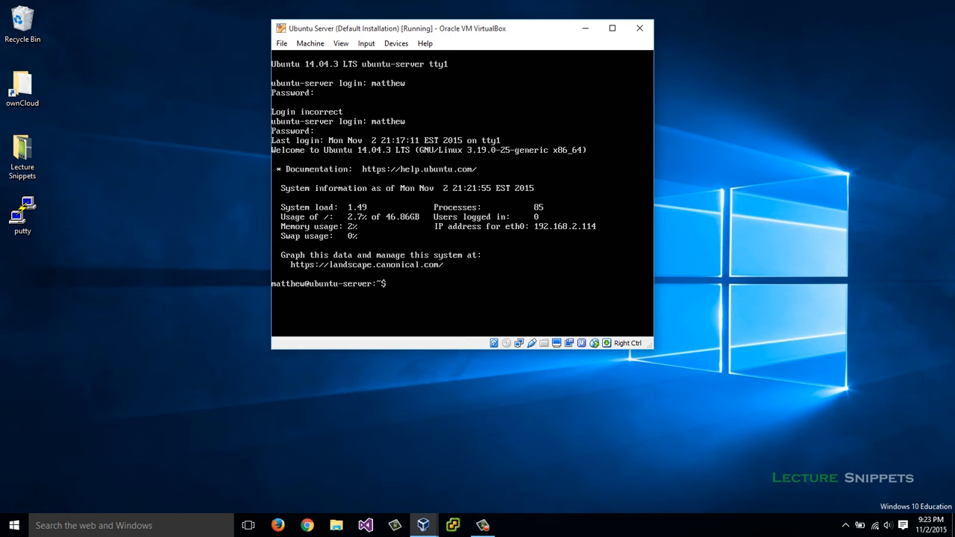
type("ifconfig")
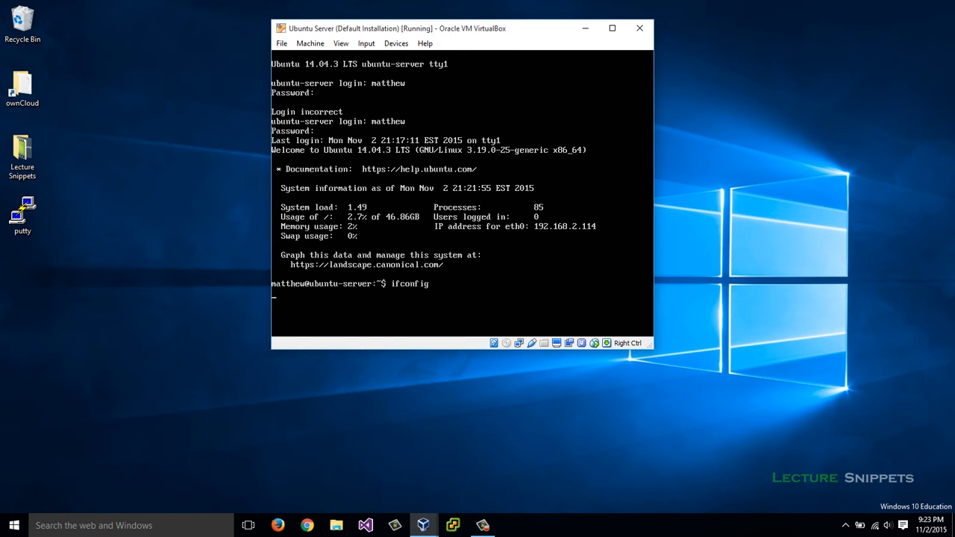
key("Return")
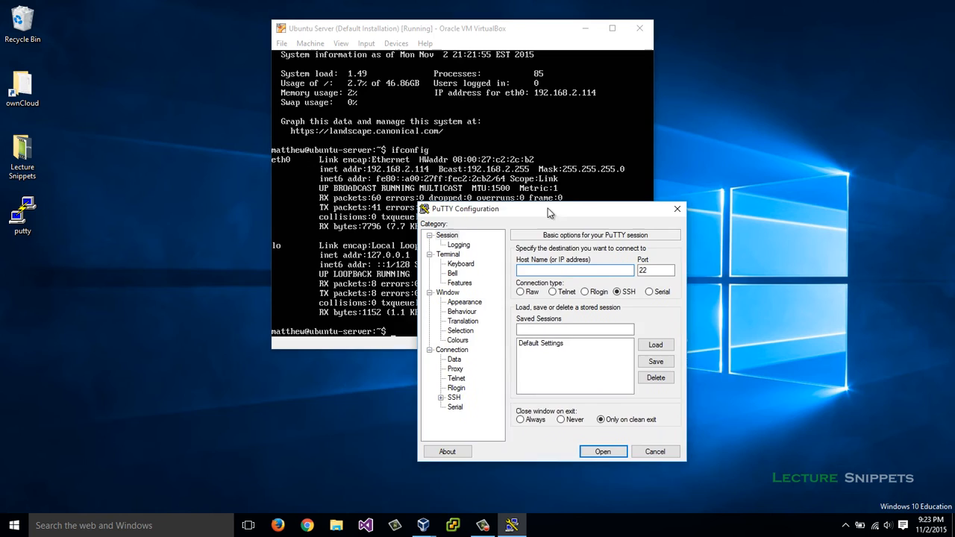
- Connect PuTTY over SSH to 192.168.2.114 and trust the server's host key
left_click_drag(551, 208, 498, 208)
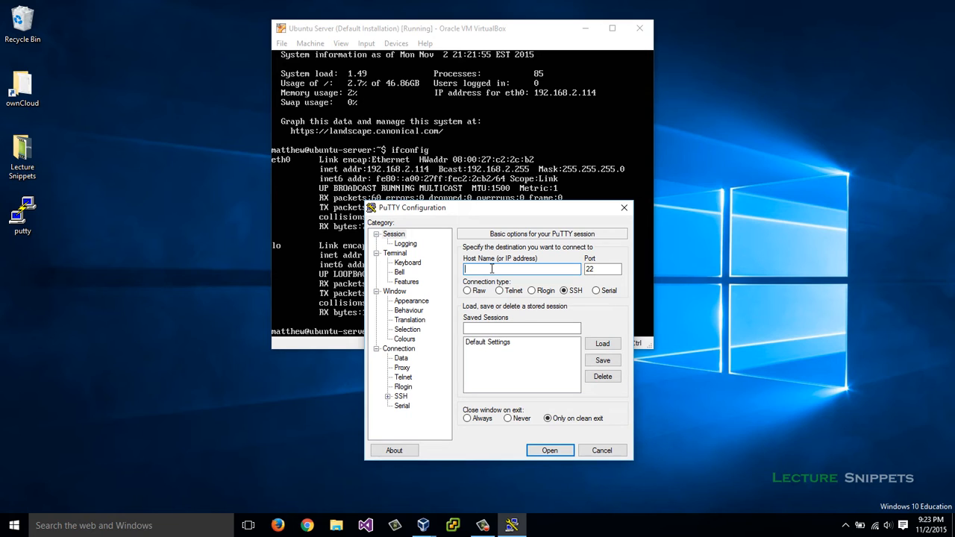
type("192.168.2")
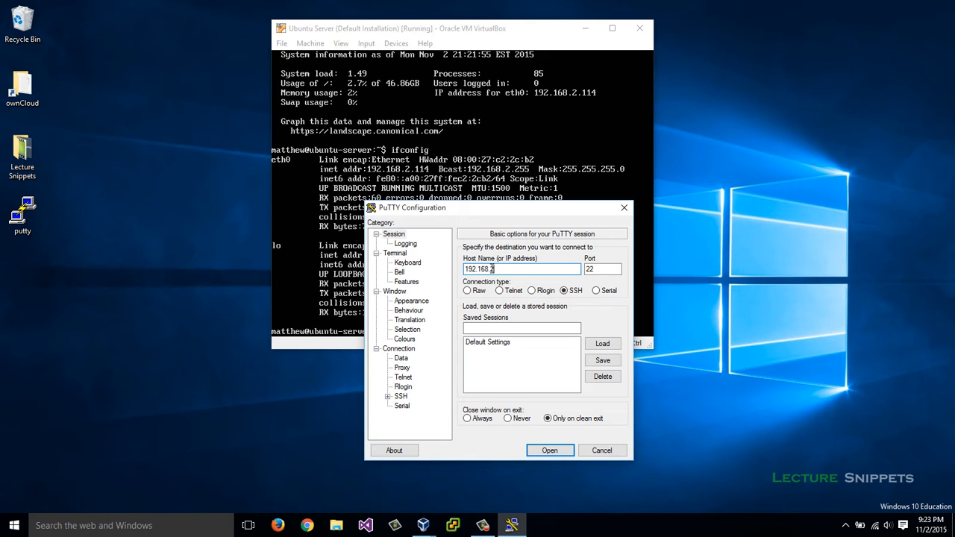
left_click(549, 450)
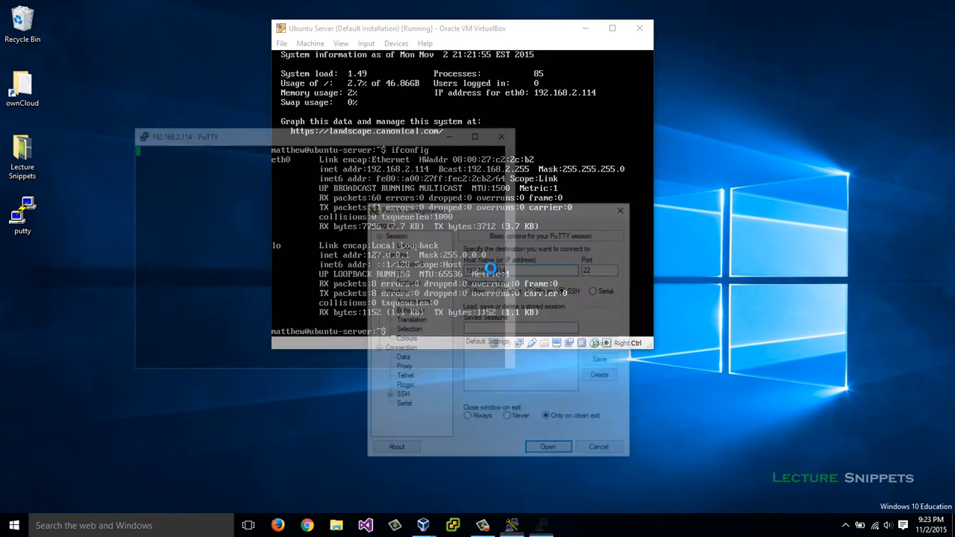
left_click(548, 446)
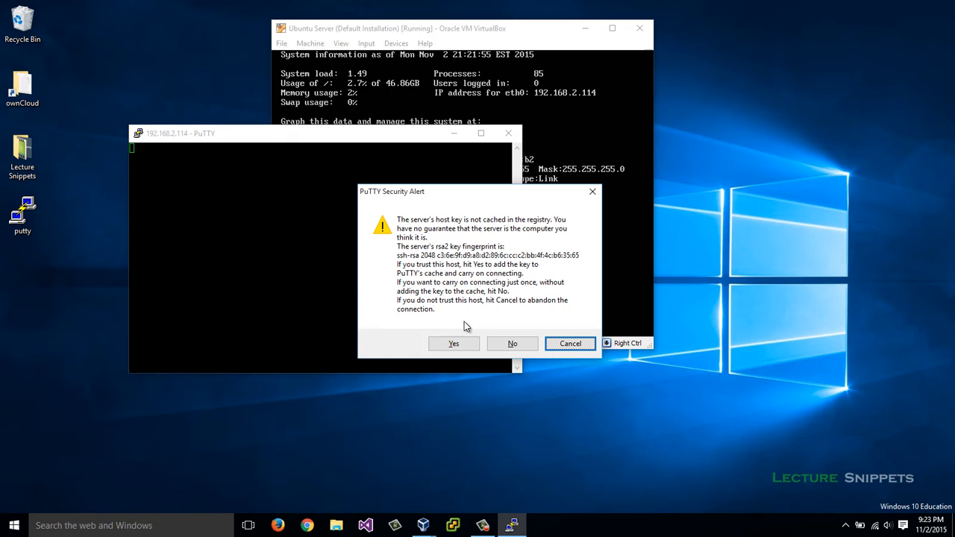
left_click(453, 343)
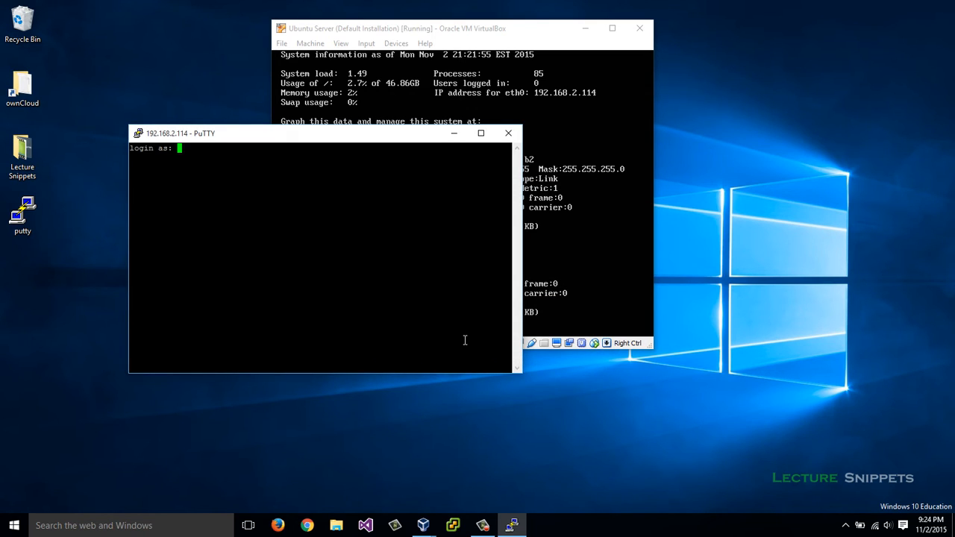
- Log in to the server shell as matthew with the password
type("matthew")
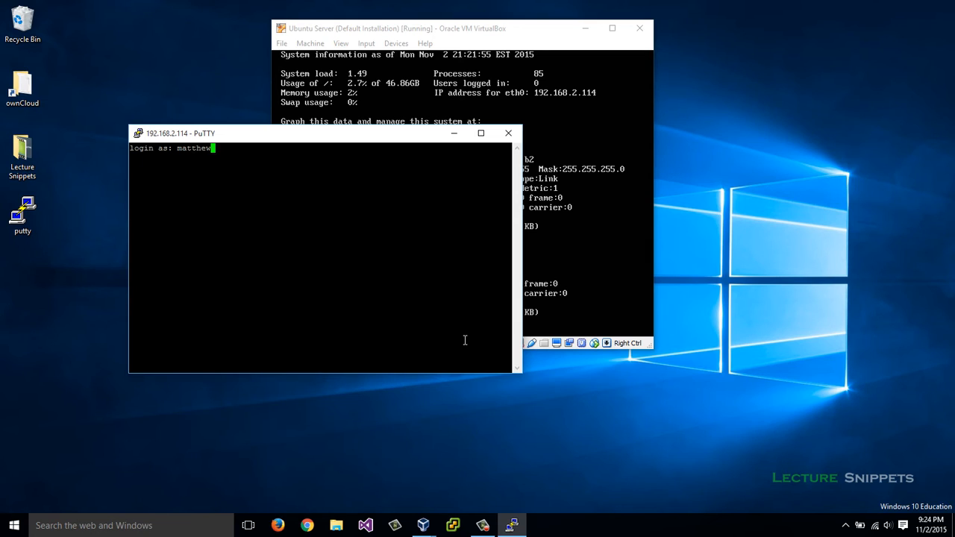
key("Return")
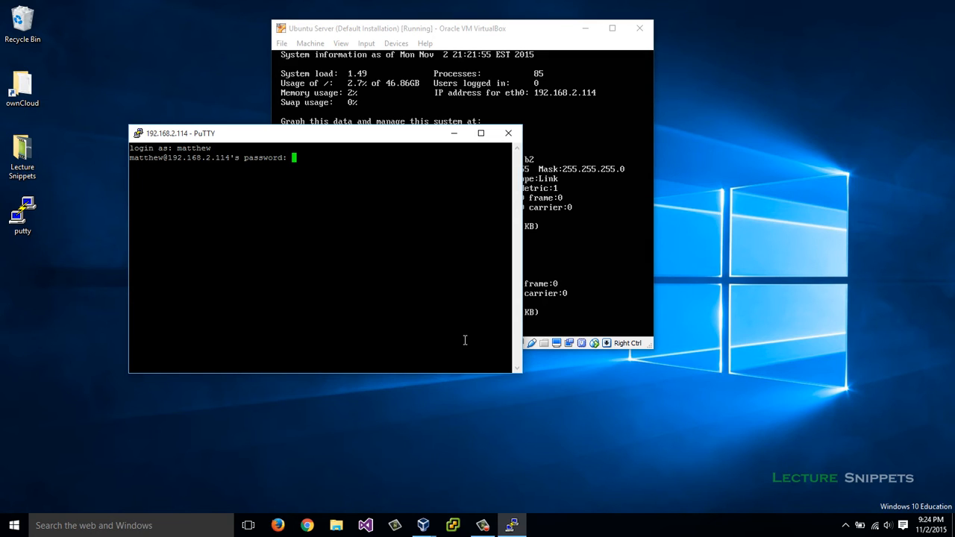
key("Return")
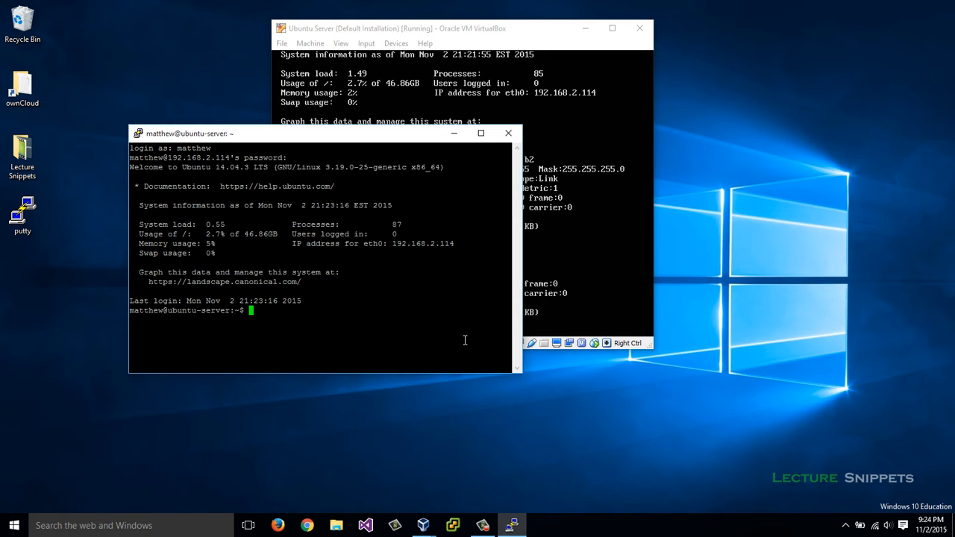
mouse_move(418, 141)
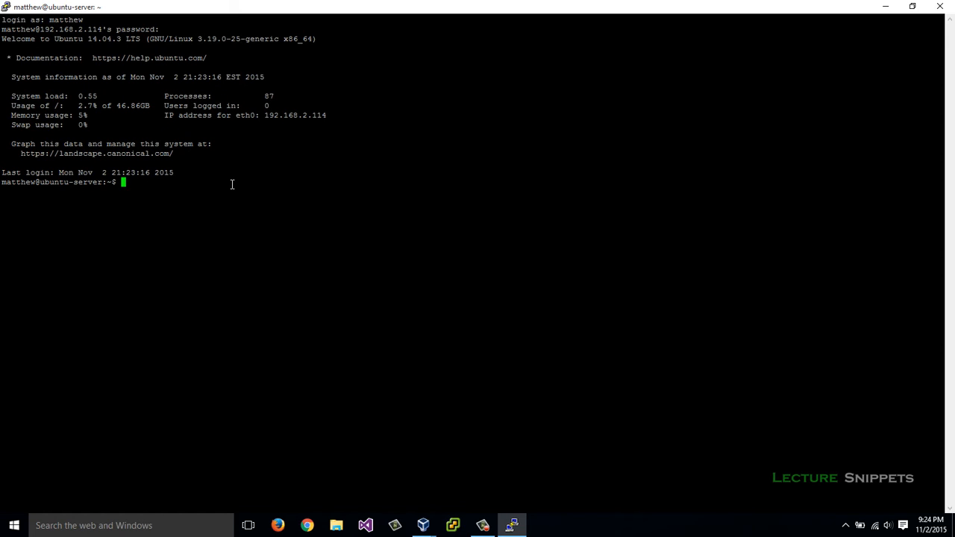
mouse_move(201, 182)
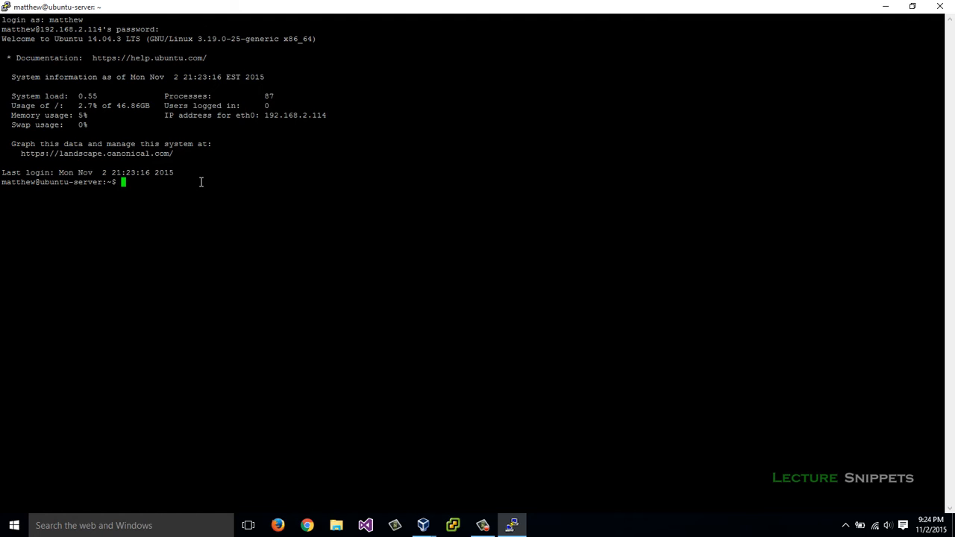
mouse_move(177, 182)
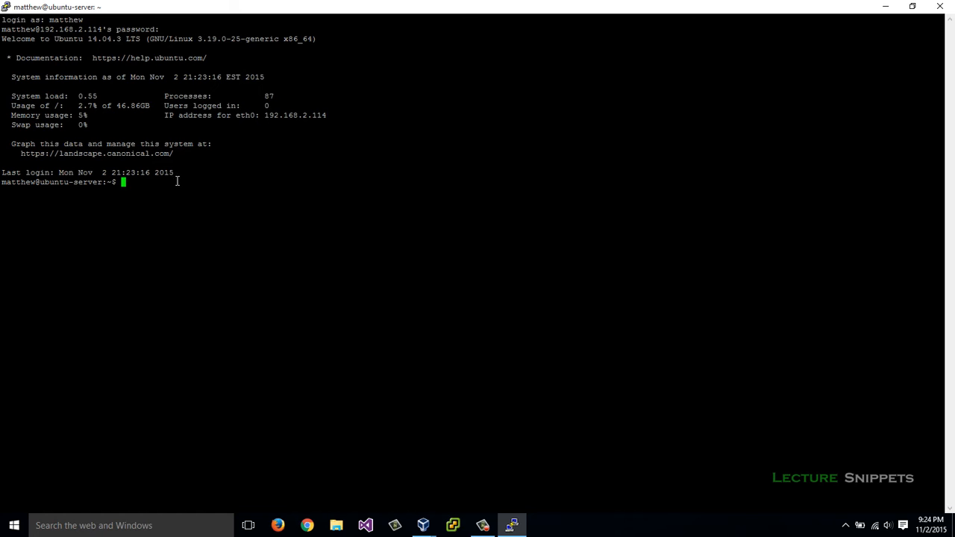
- Change into /var/www/html and list it, showing only index.html
type("cd")
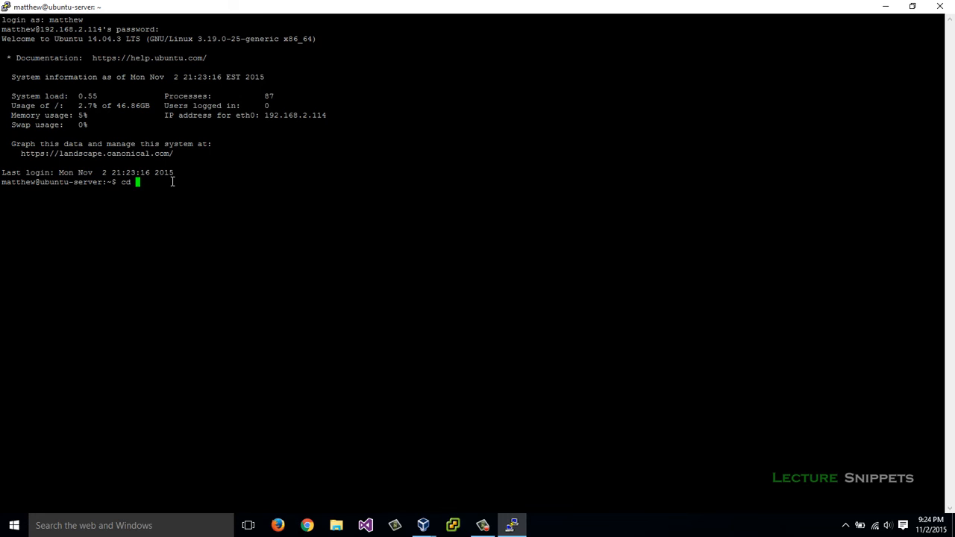
type("/")
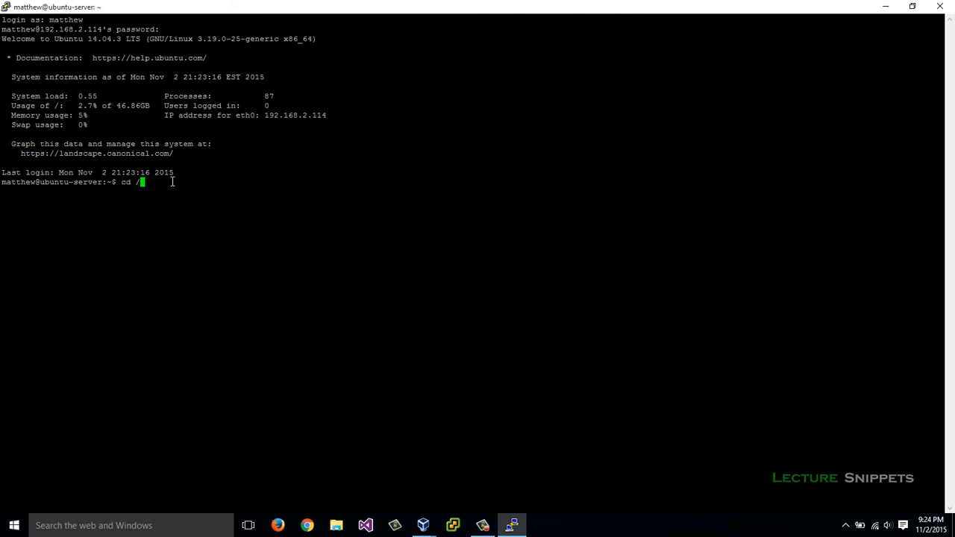
key("Return")
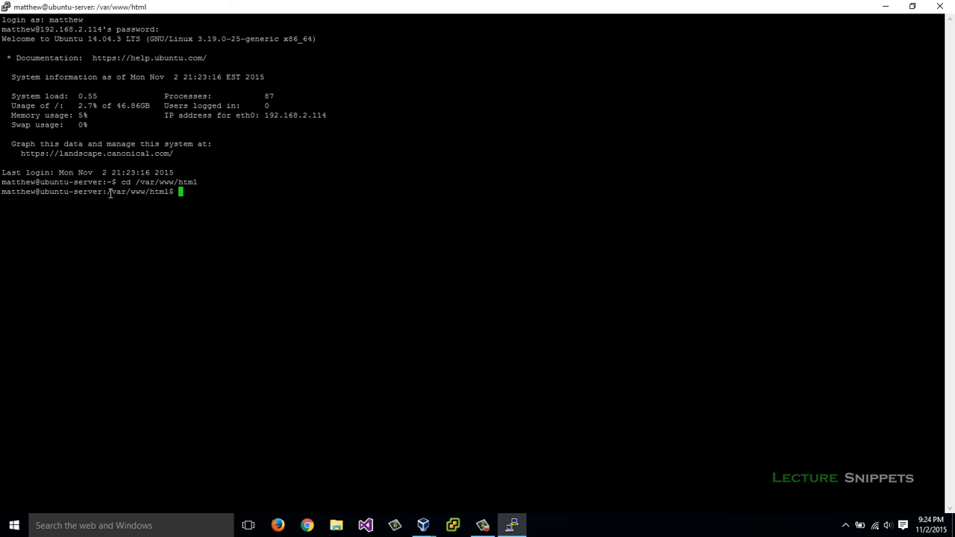
double_click(138, 192)
type("ls")
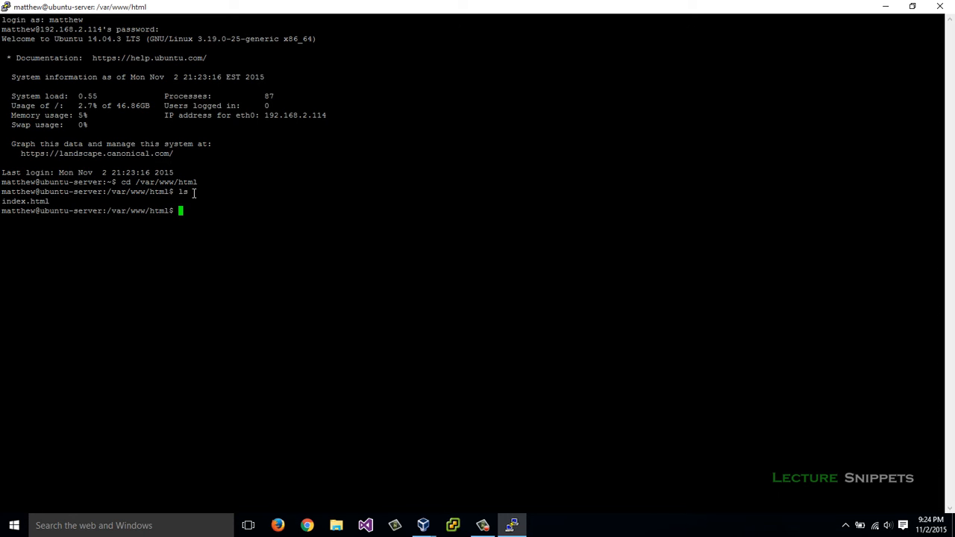
mouse_move(249, 201)
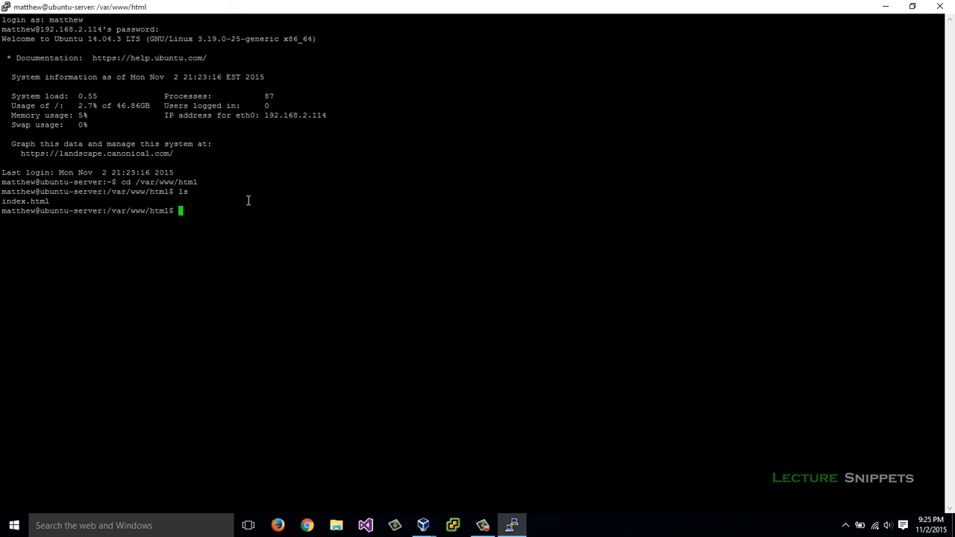
mouse_move(289, 521)
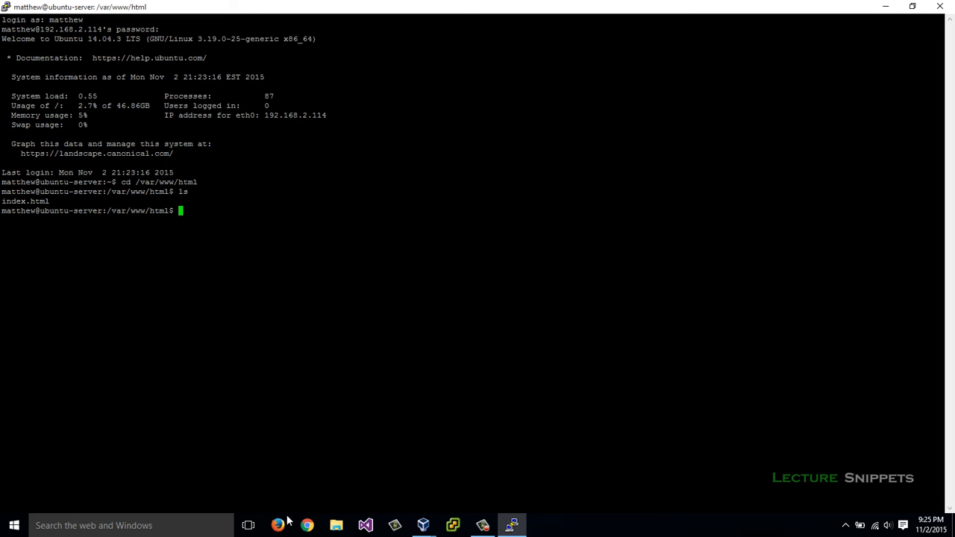
- Launch Firefox and enter 192.168.2.114/ in the address bar
left_click(278, 525)
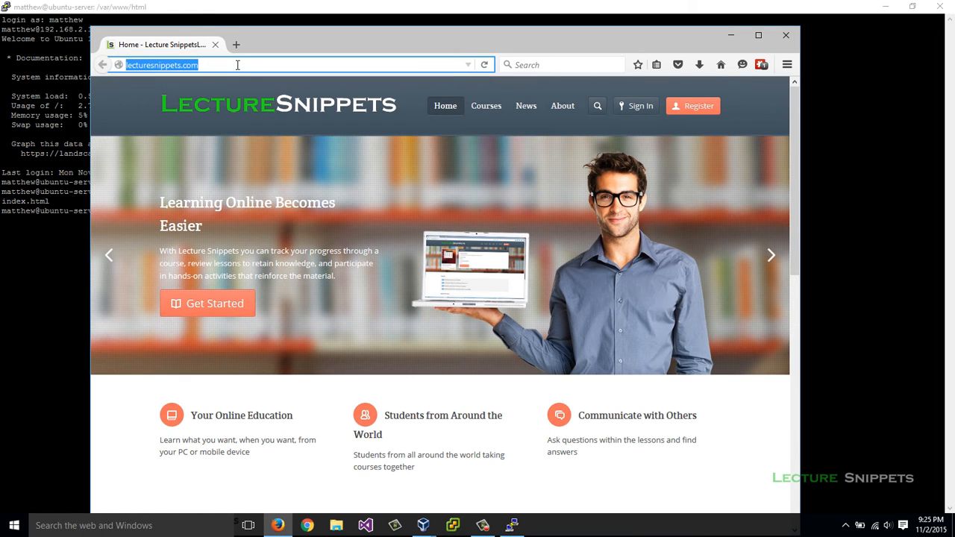
type("192.168.2.114/")
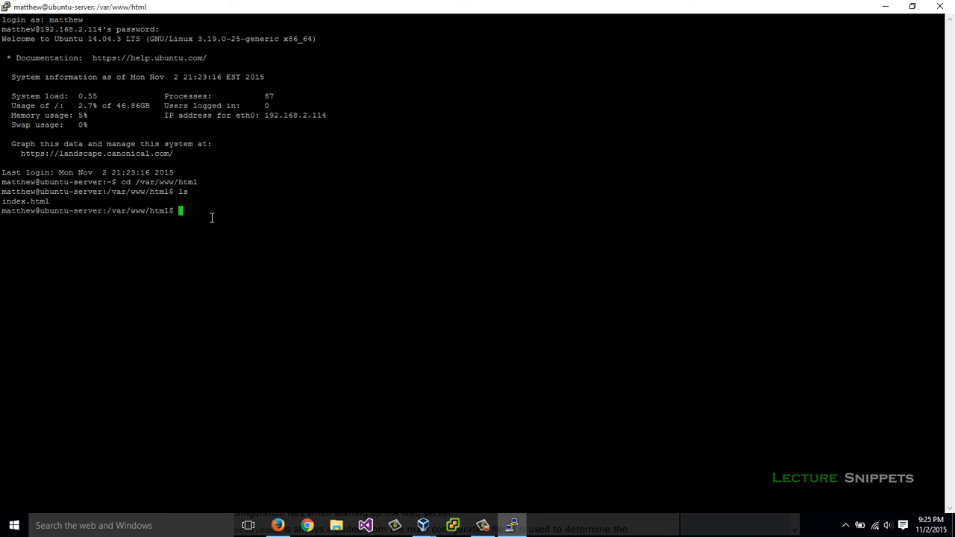
- Remove index.html with sudo rm, authorising with the sudo password
type("sudo")
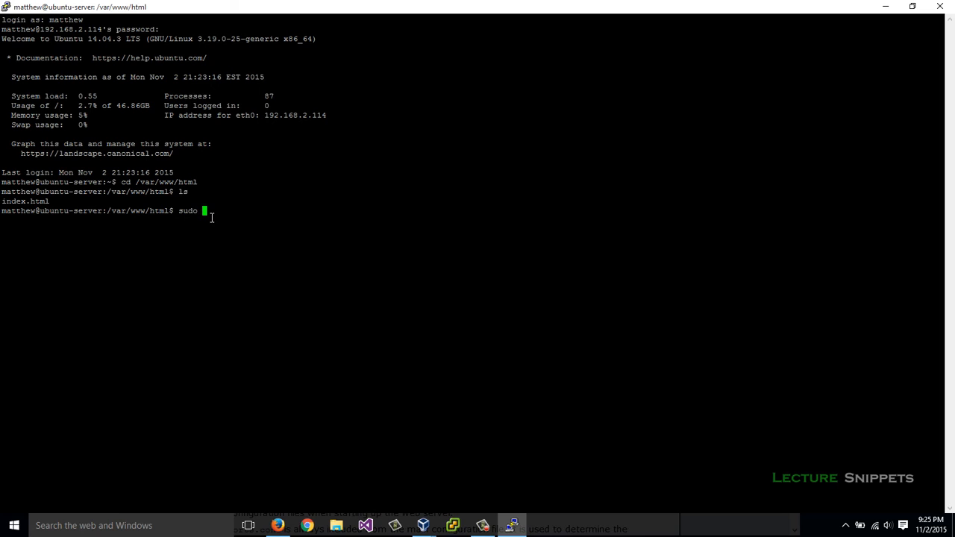
type("rm")
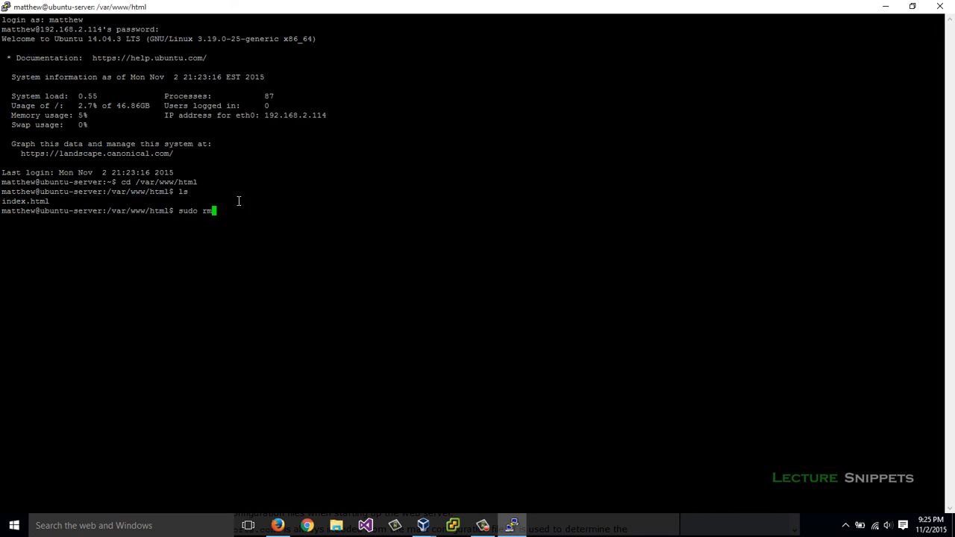
type("in")
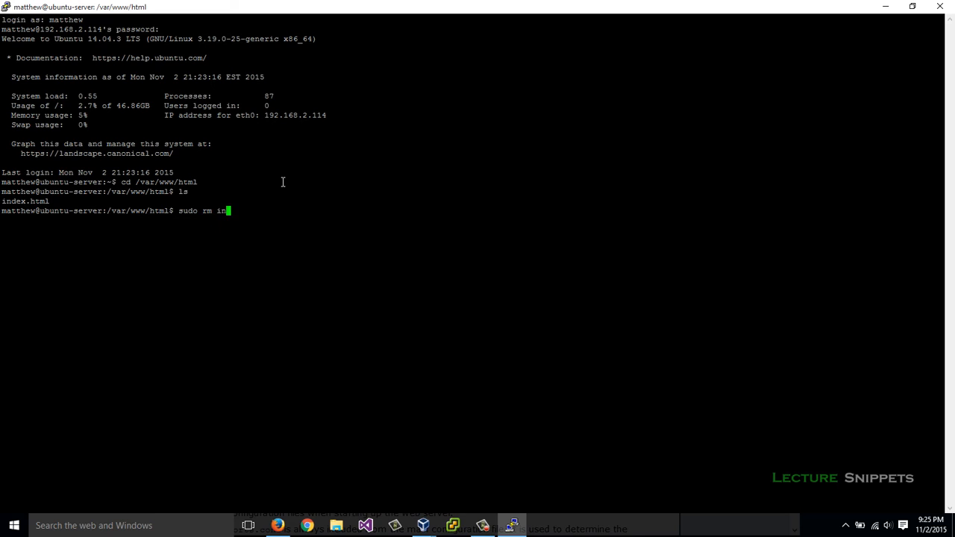
type("dex.html")
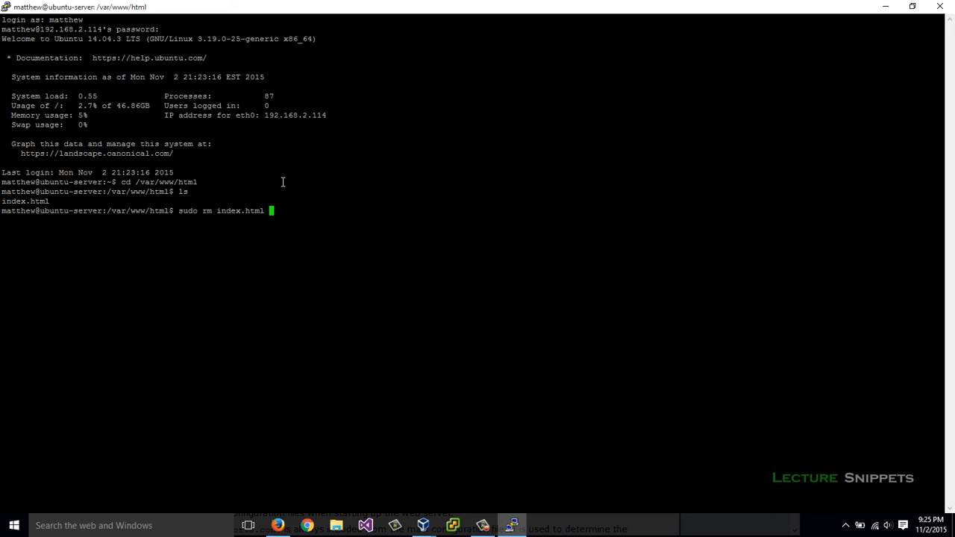
key("Return")
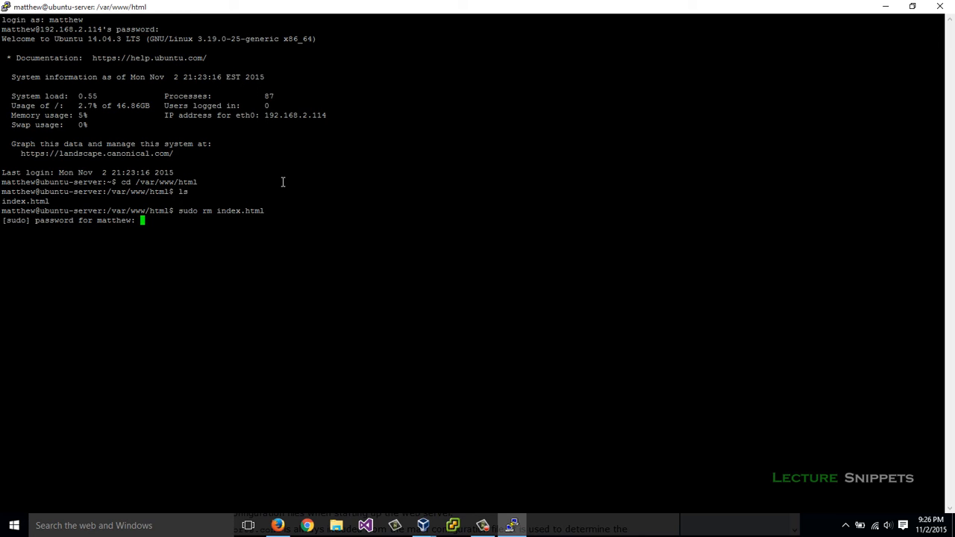
key("Return")
type("ls")
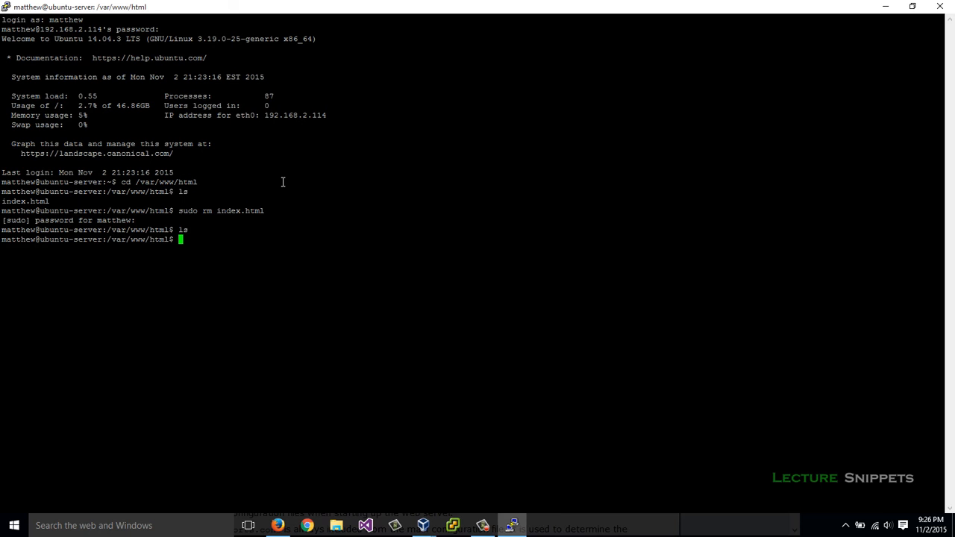
mouse_move(291, 489)
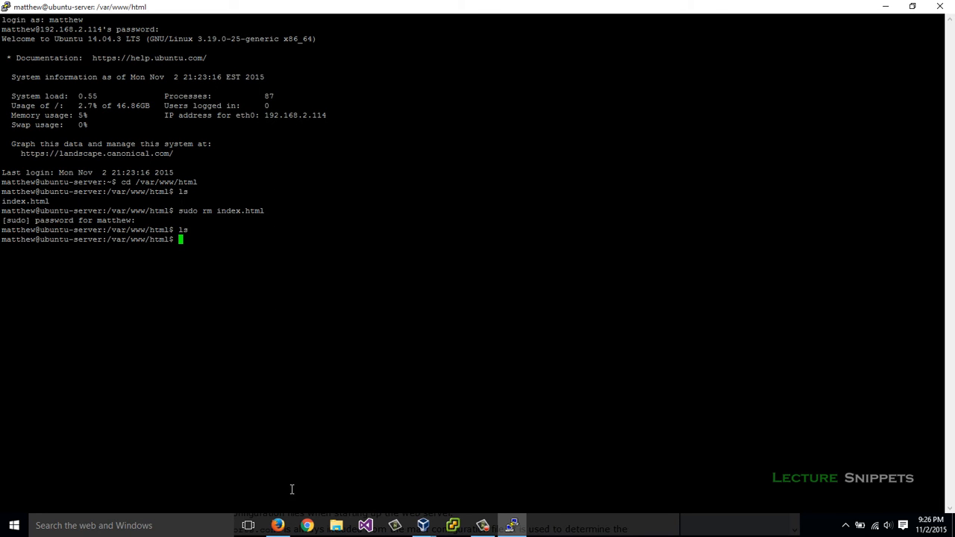
left_click(278, 525)
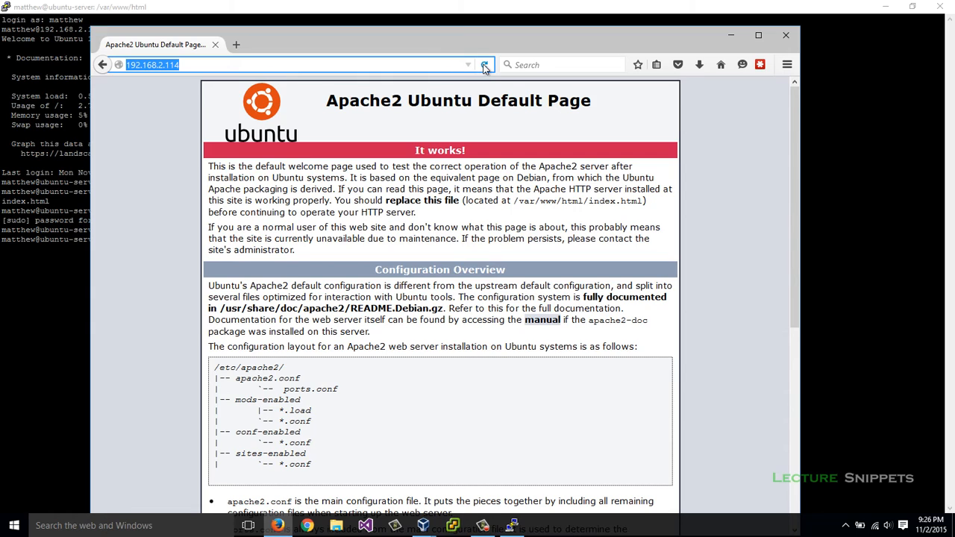
left_click(485, 65)
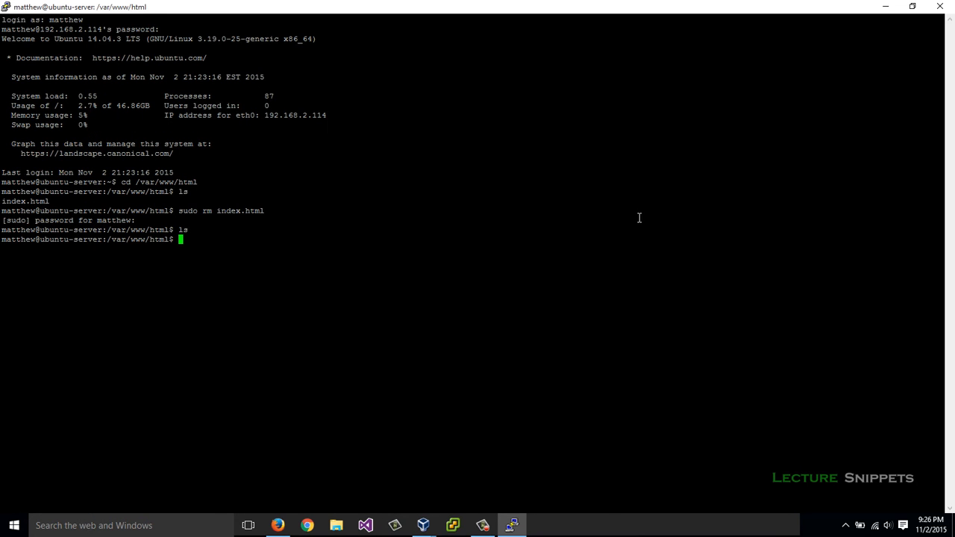
mouse_move(203, 262)
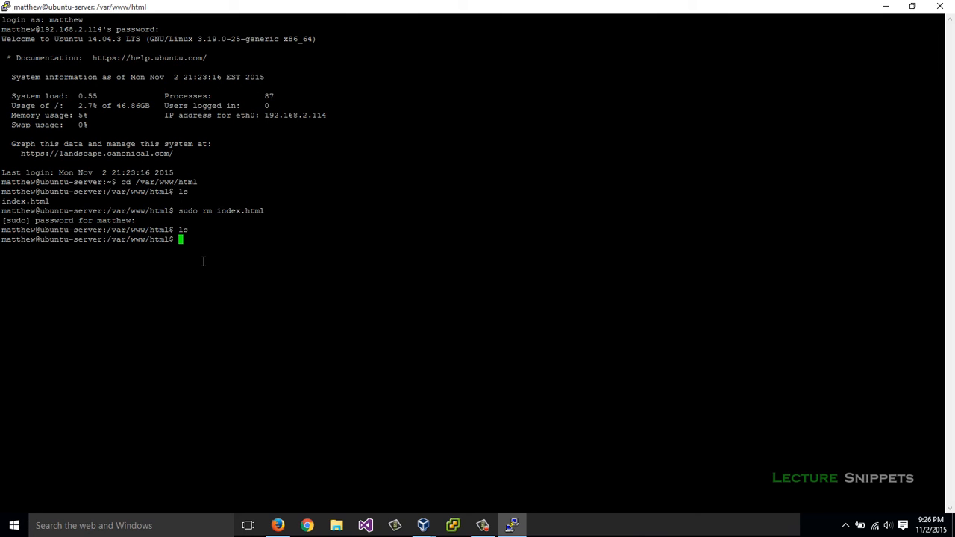
- Create phpinfo.php in /var/www/html with sudo nano
type("sudo")
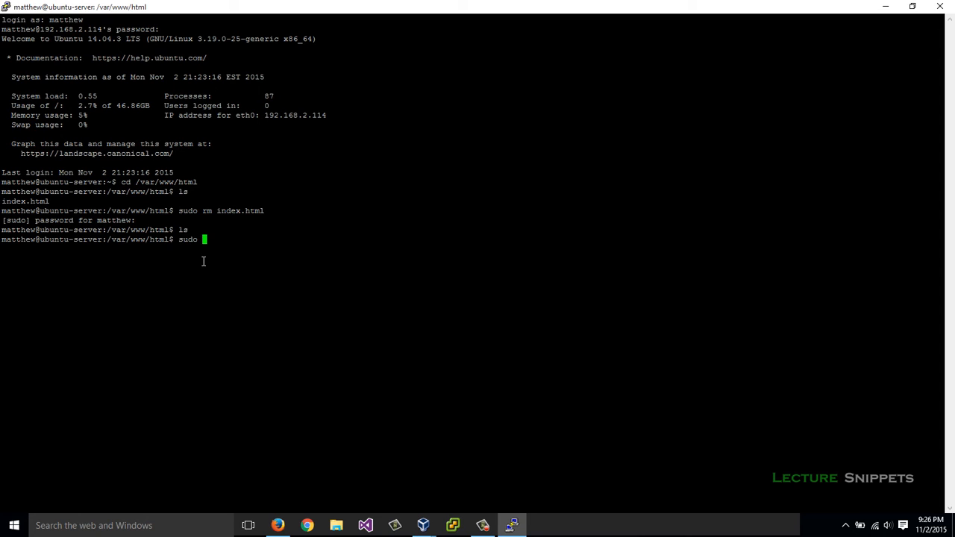
type("nano")
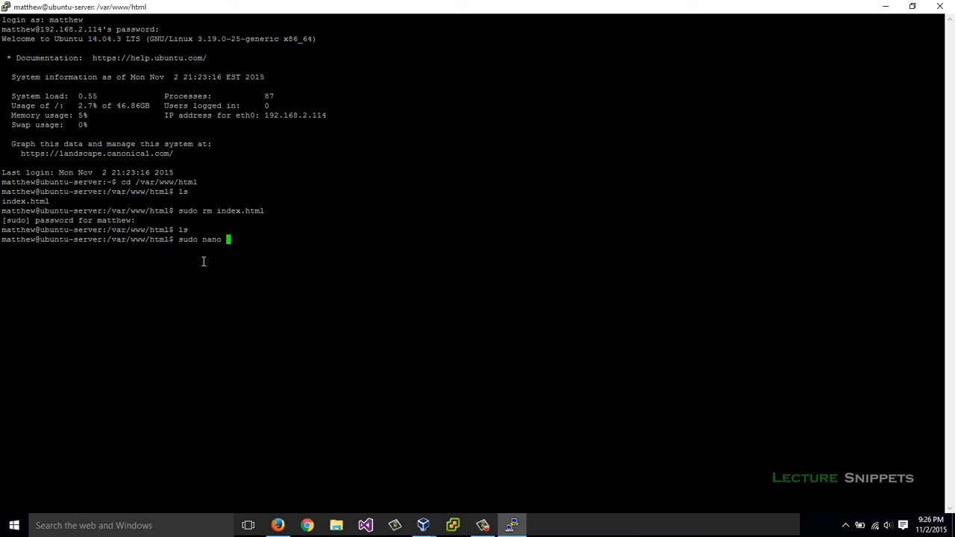
type("phpinfo")
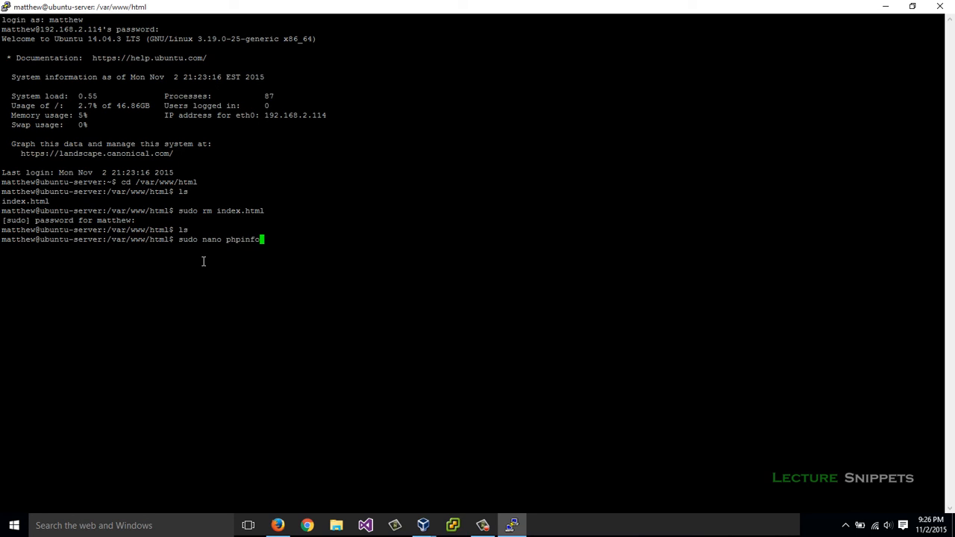
type(".")
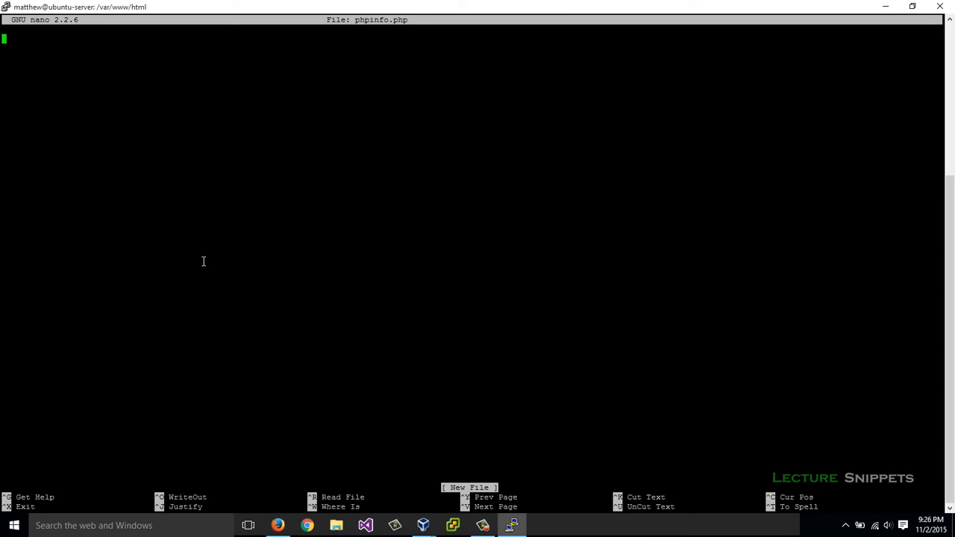
- Write the <?php opening and ?> closing tags on separate lines
type("<?")
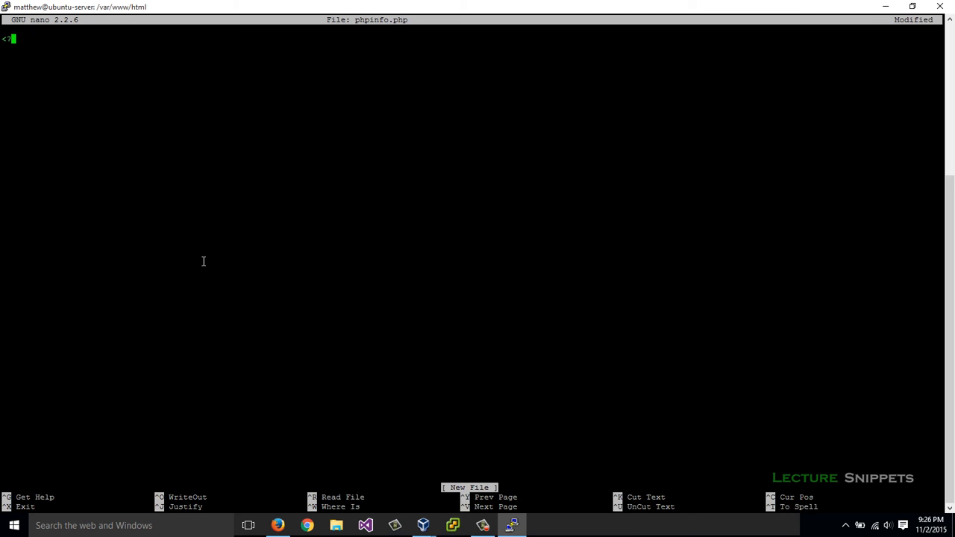
type("php")
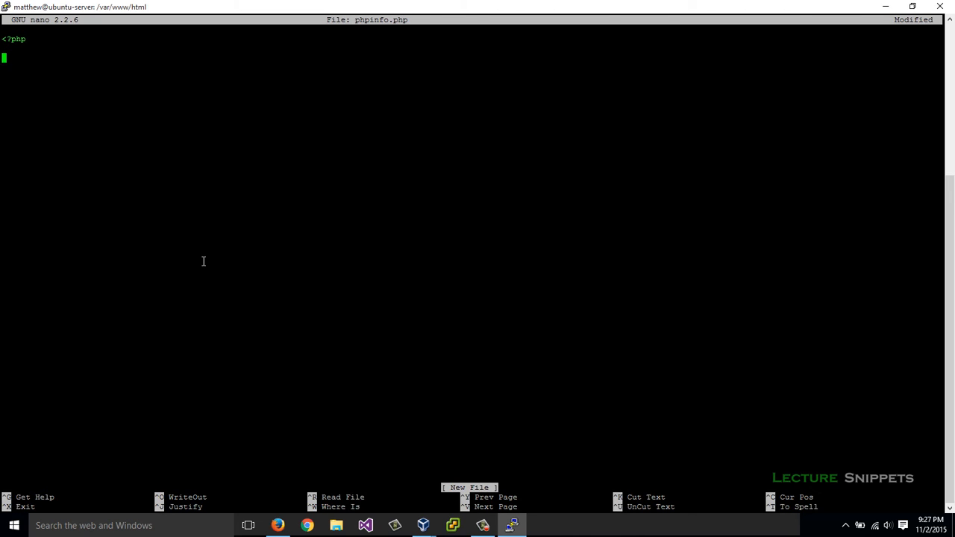
key("Return")
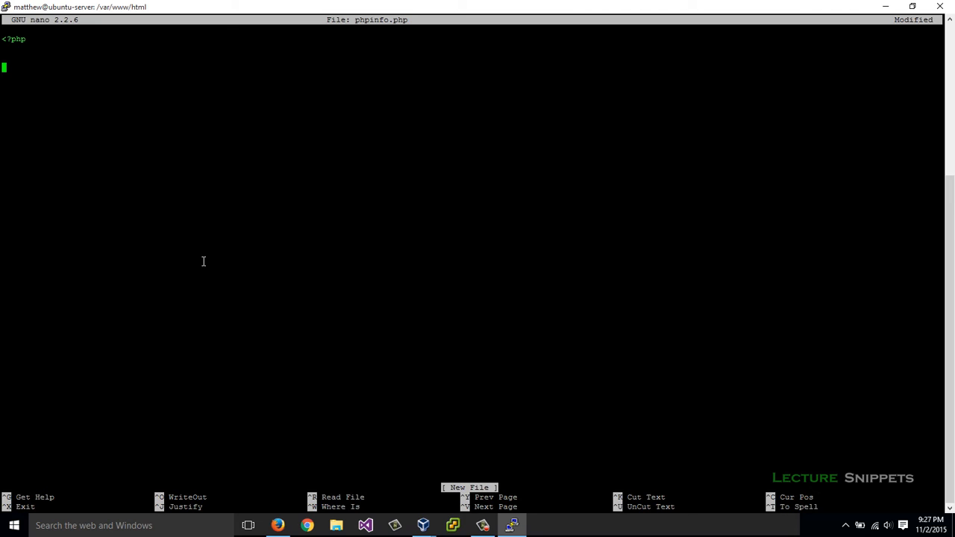
type("?")
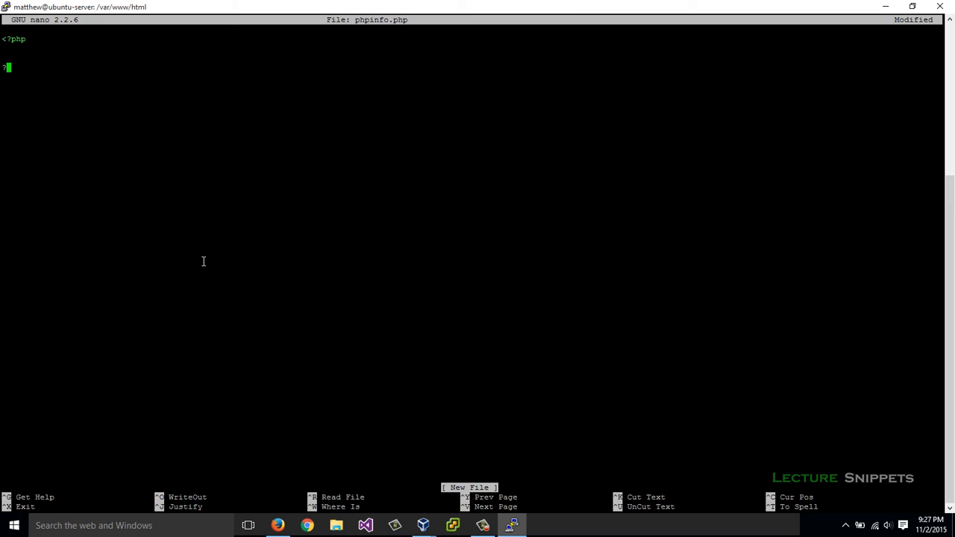
type(">")
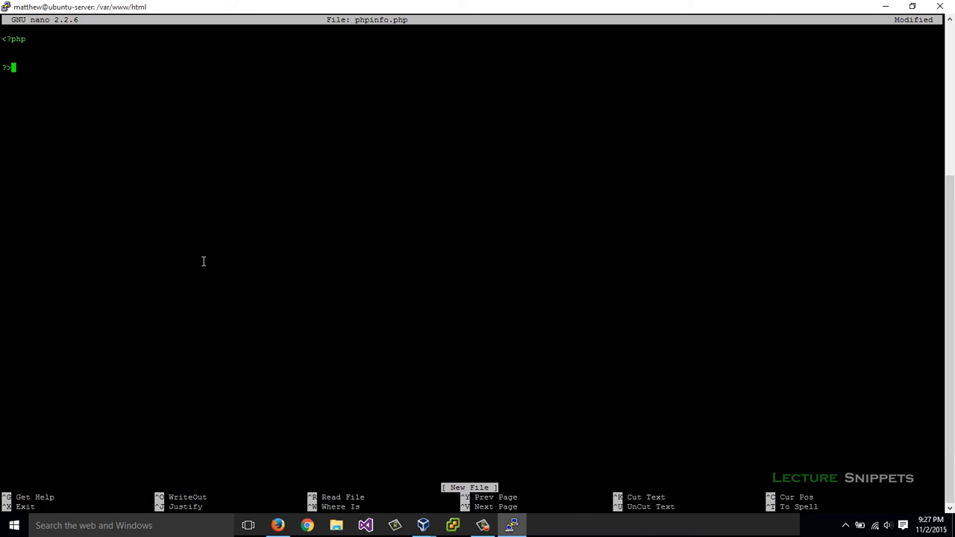
key("Return")
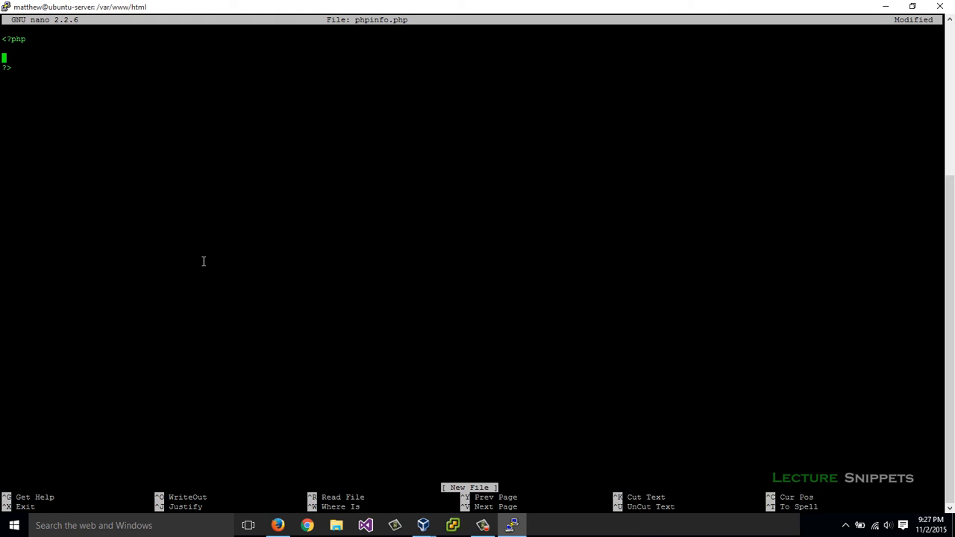
key("Up")
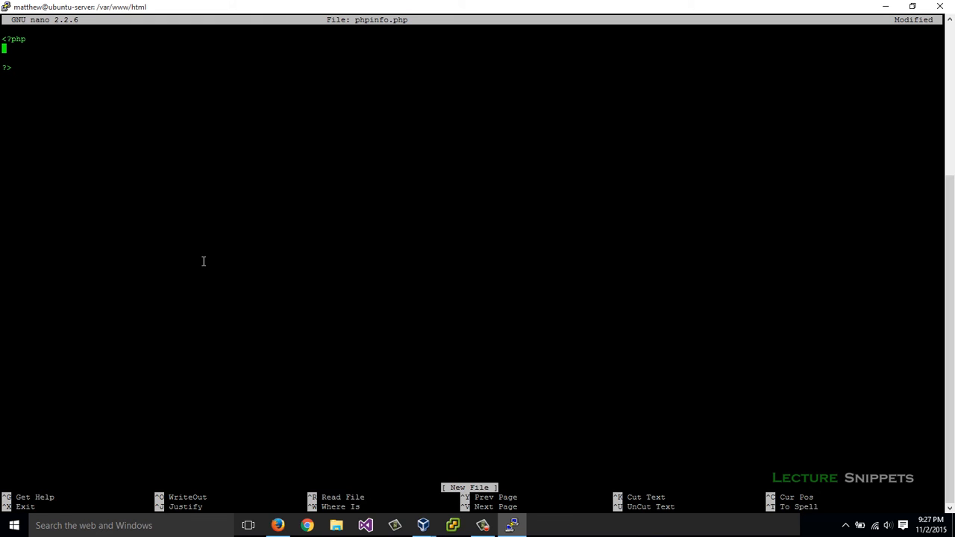
- Add phpinfo(); between the tags and exit nano with Ctrl+X
type("p")
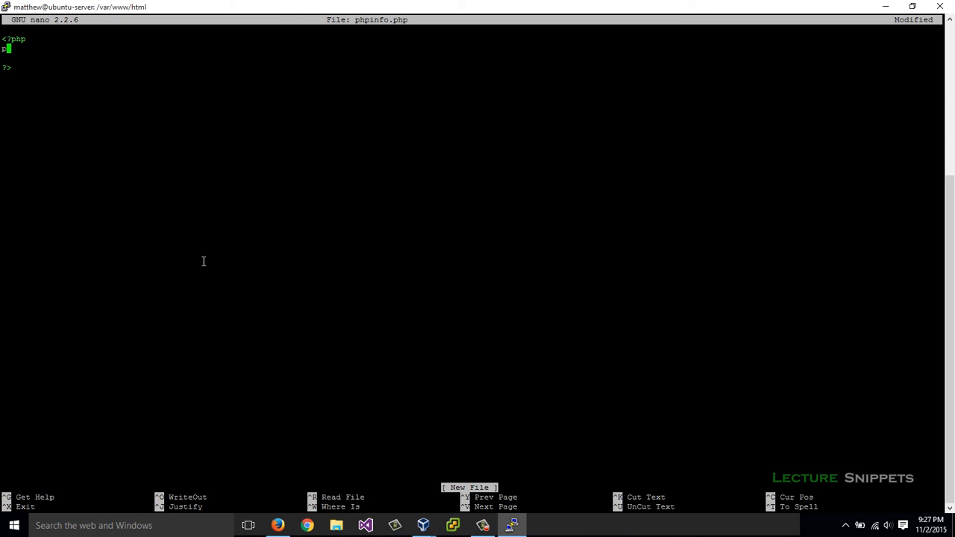
type("phpinfo")
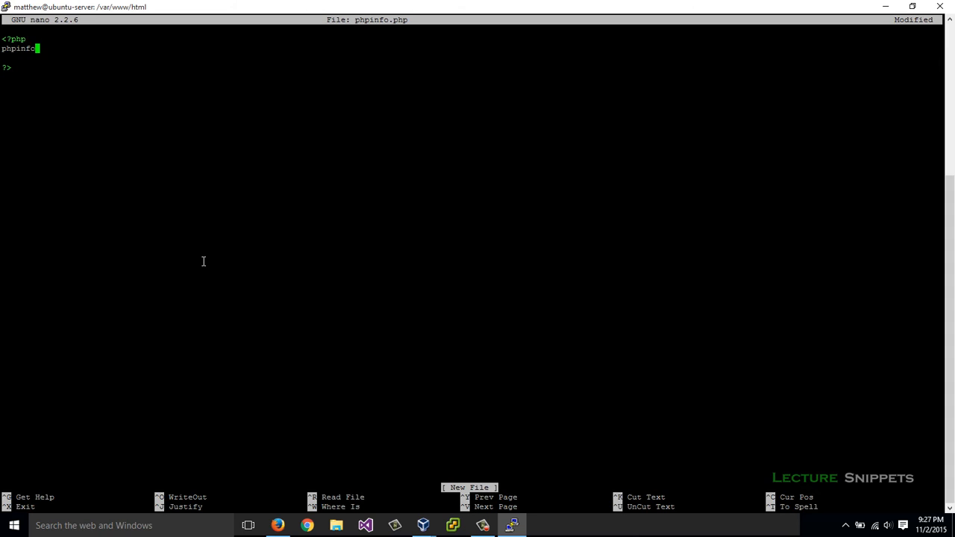
type("(")
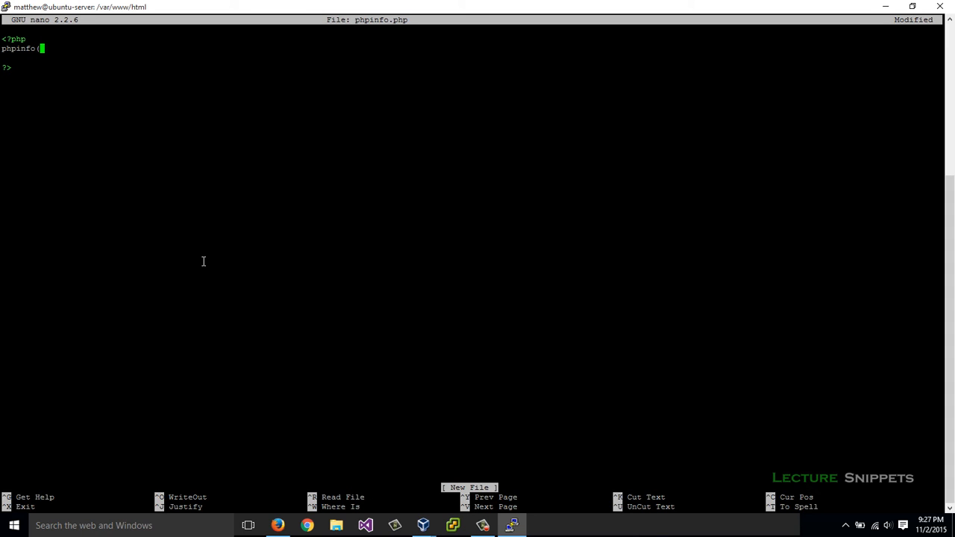
type(")")
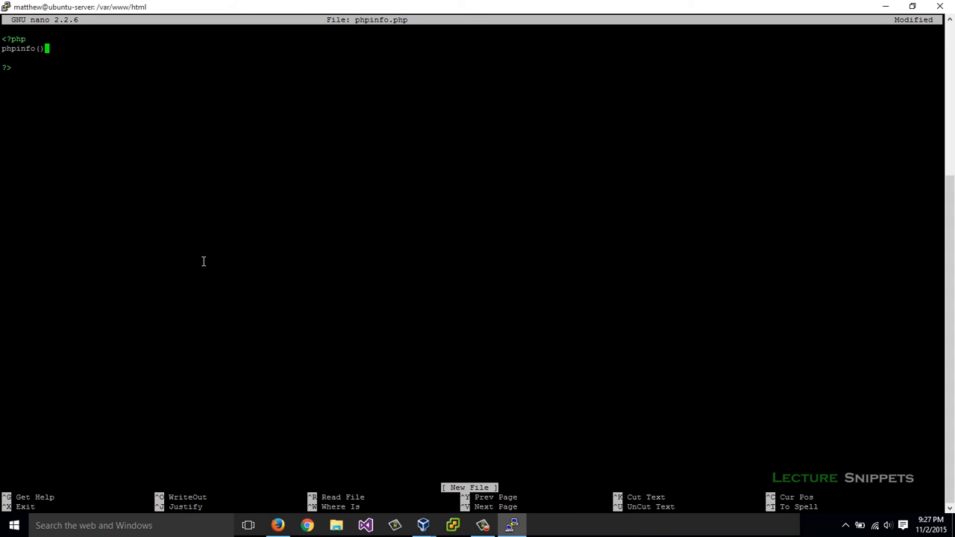
type(";")
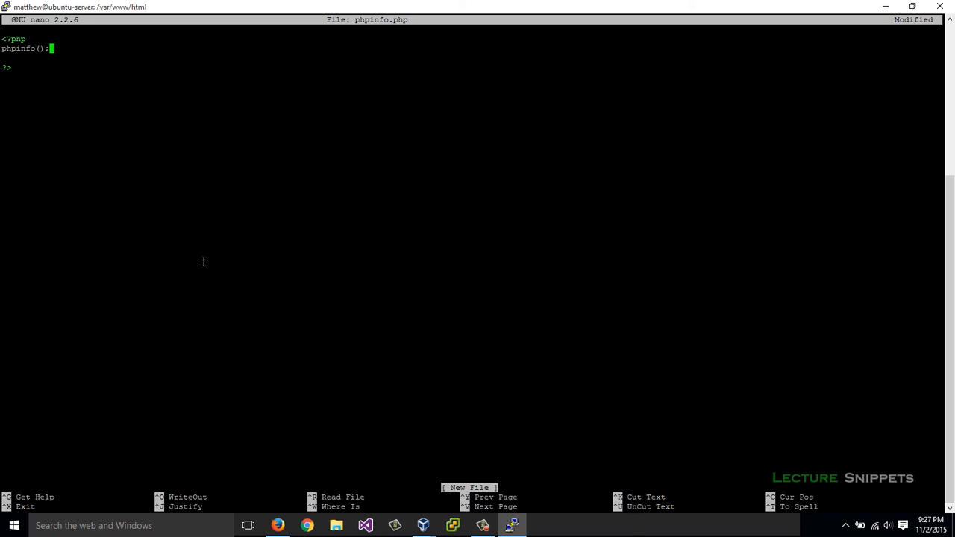
key("ctrl+x")
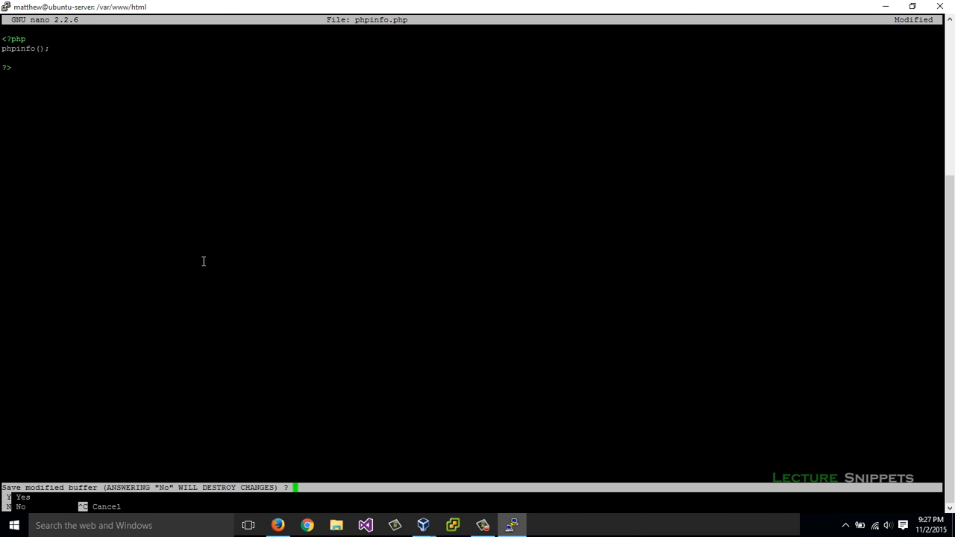
- Save phpinfo.php and list /var/www/html to confirm it's there
key("y")
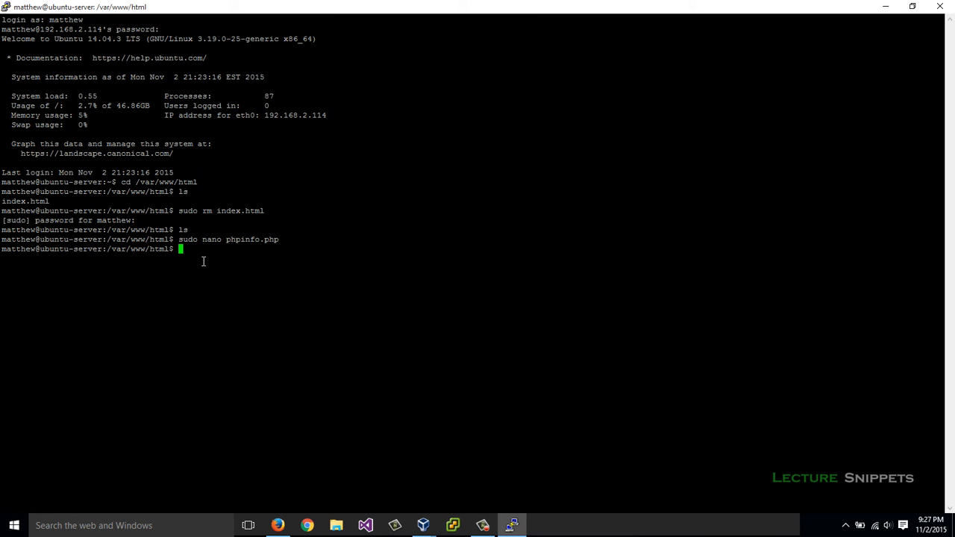
type("ls")
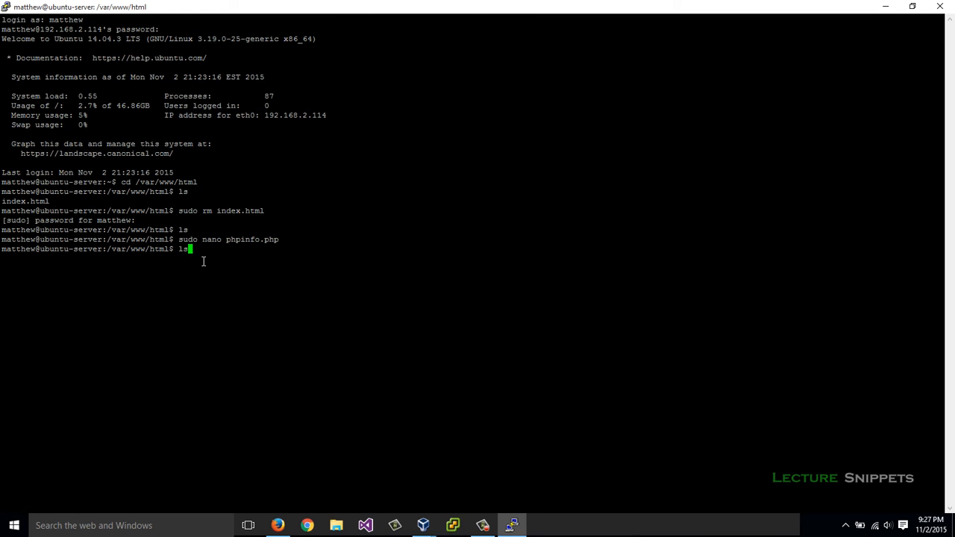
key("Return")
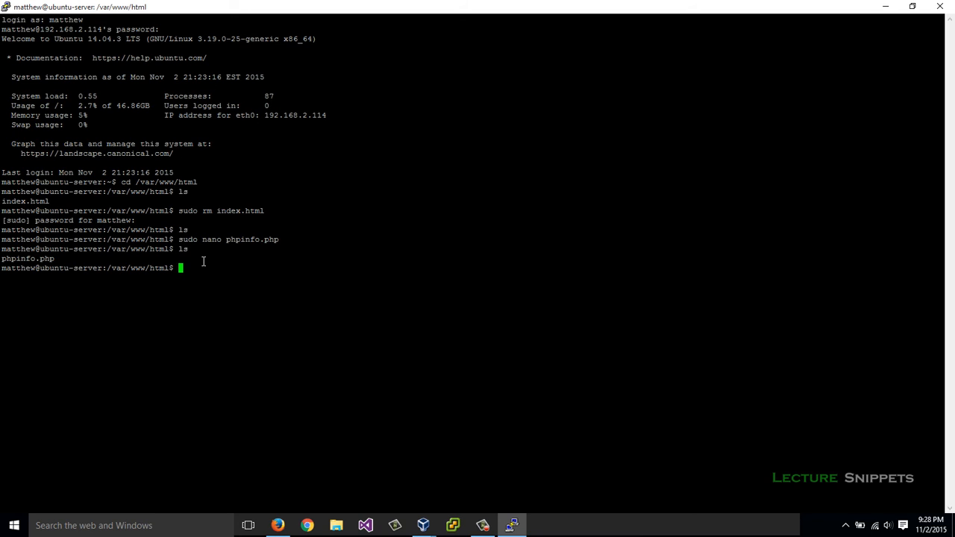
mouse_move(264, 420)
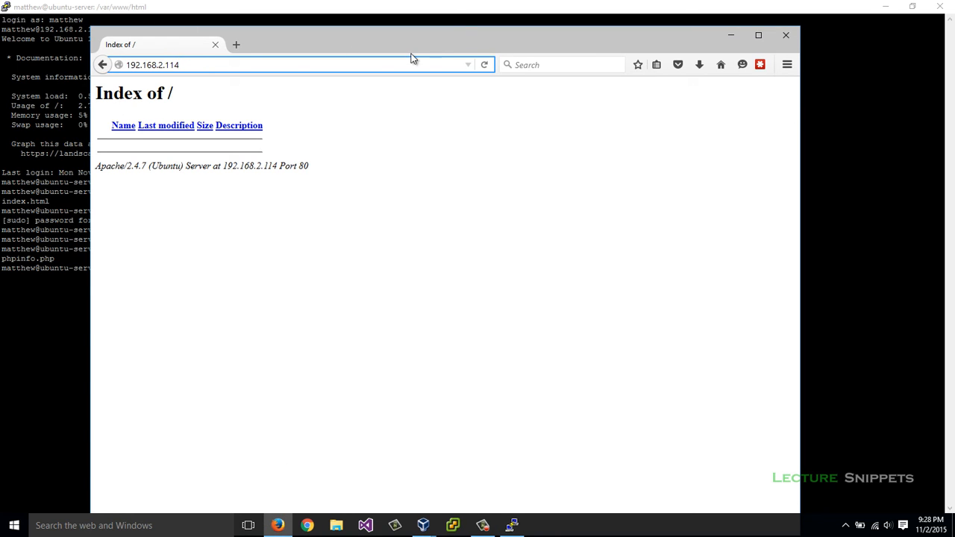
- Reload the server index, open phpinfo.php, and scroll through the PHP 5.5.9 info page
left_click(484, 65)
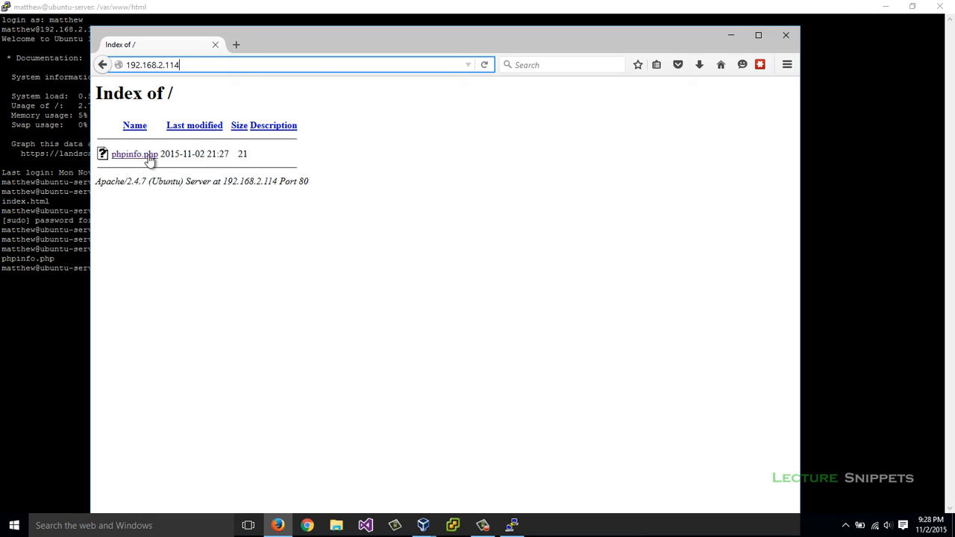
left_click(135, 154)
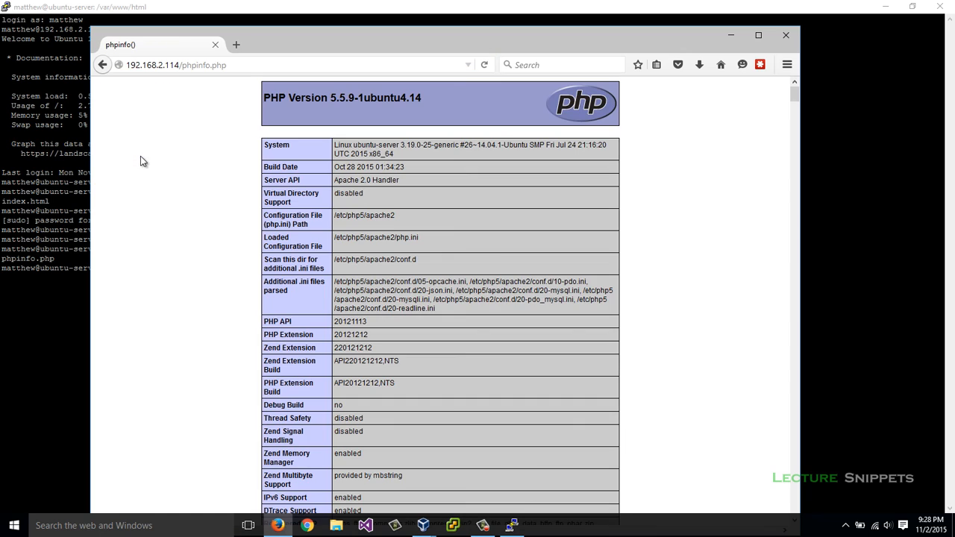
mouse_move(211, 232)
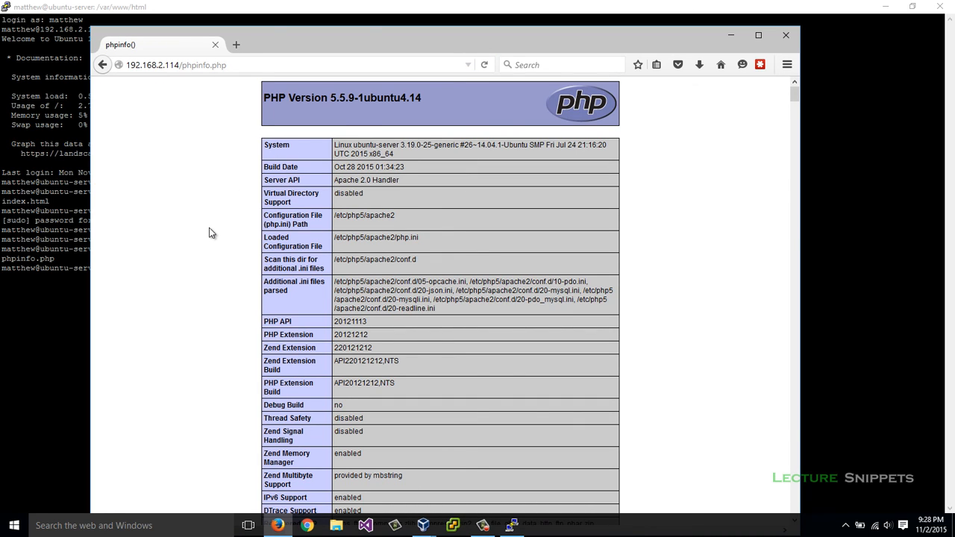
mouse_move(613, 234)
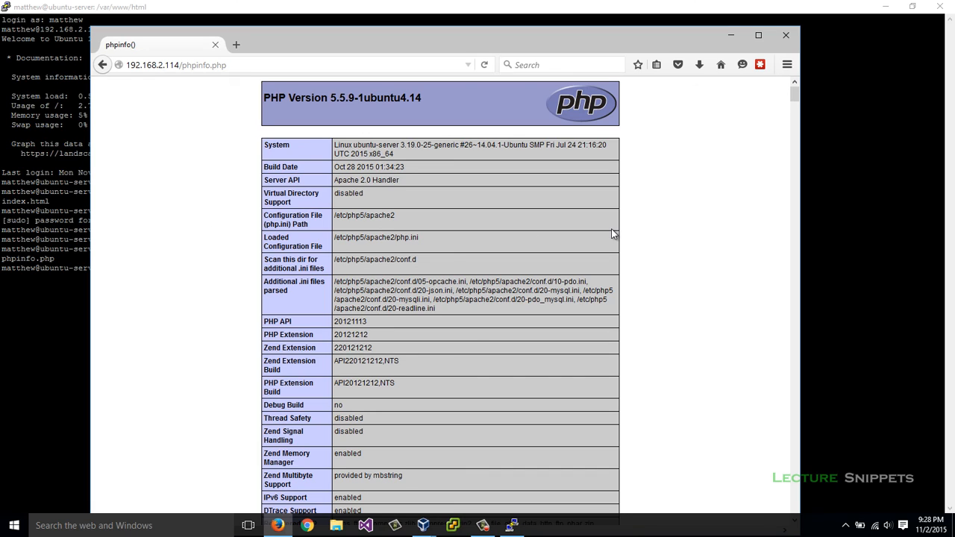
mouse_move(765, 134)
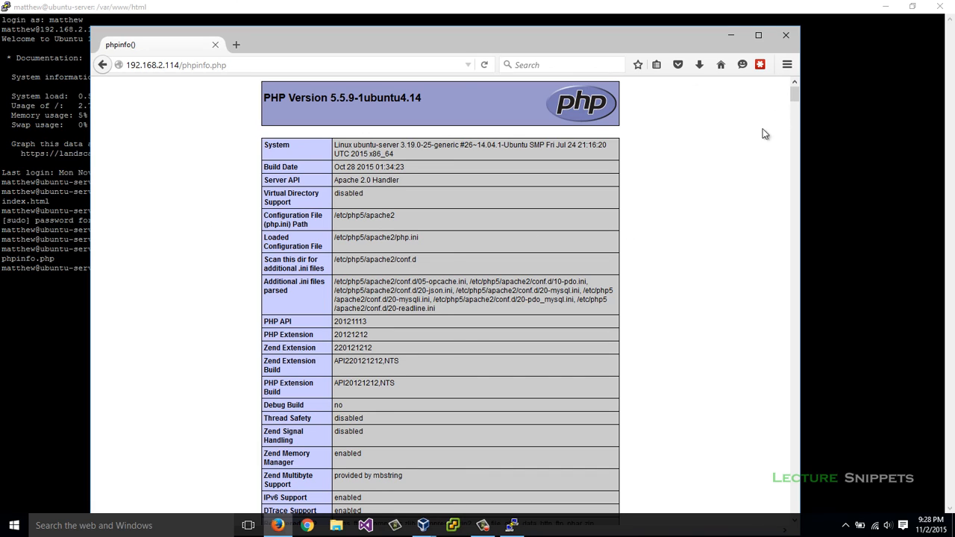
scroll("down", 3)
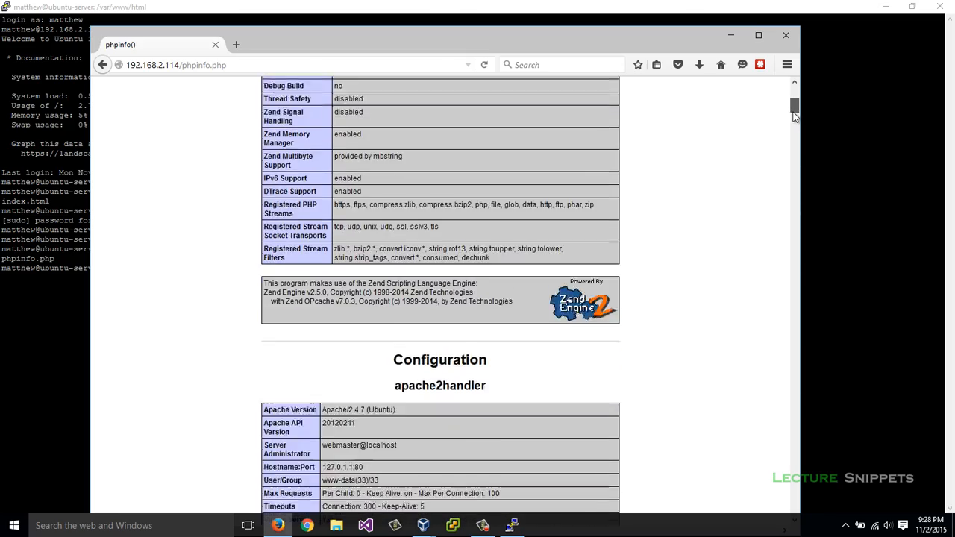
scroll("down", 3)
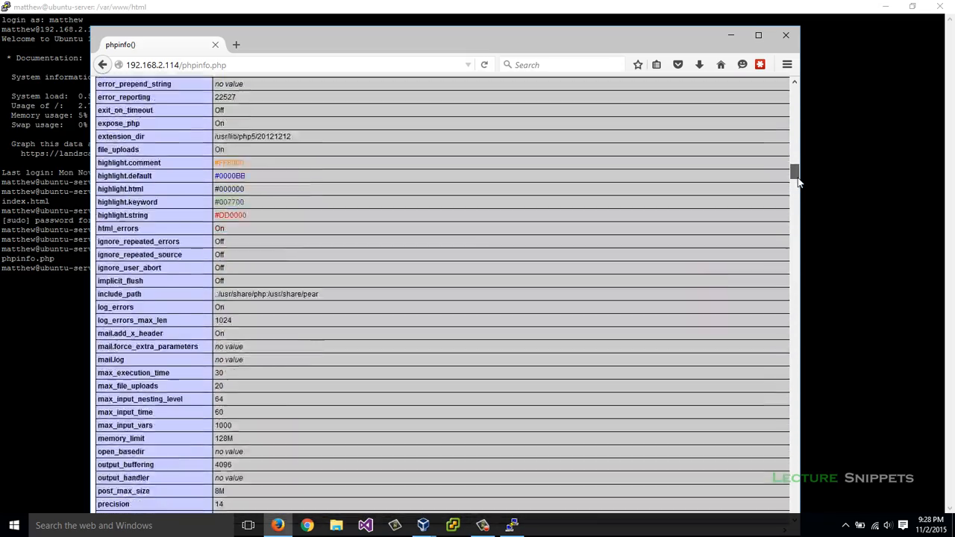
scroll("down", 3)
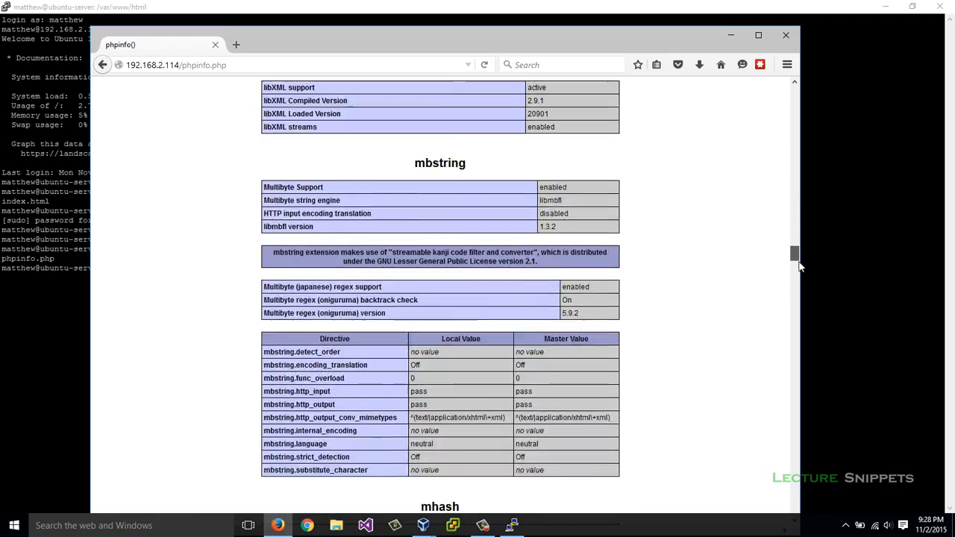
scroll("up", 3)
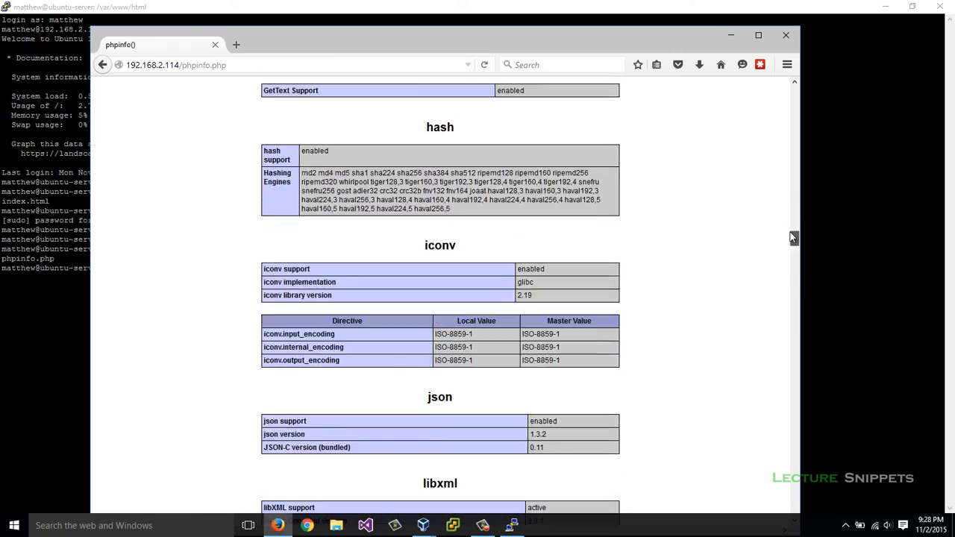
scroll("up", 3)
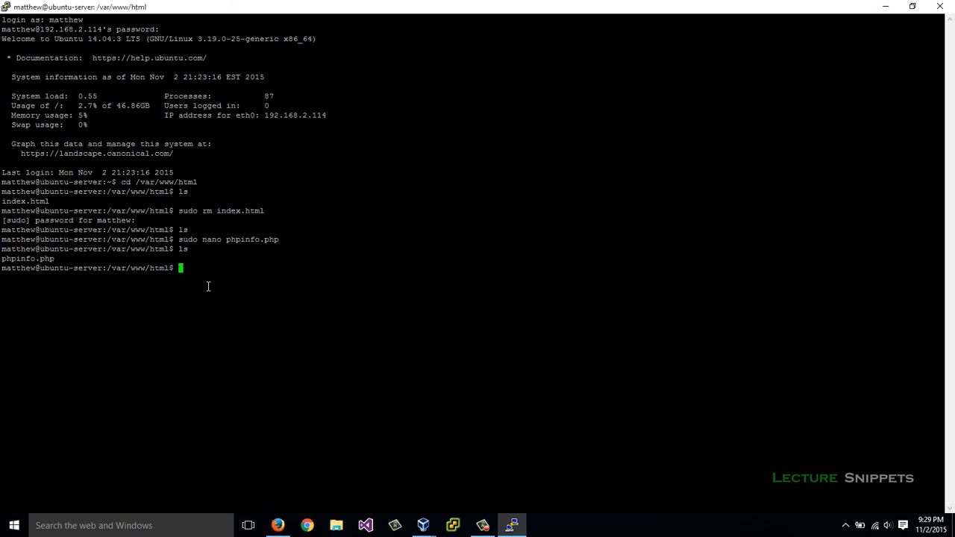
- Run sudo rm phpinfo.php in the web folder
type("sudo")
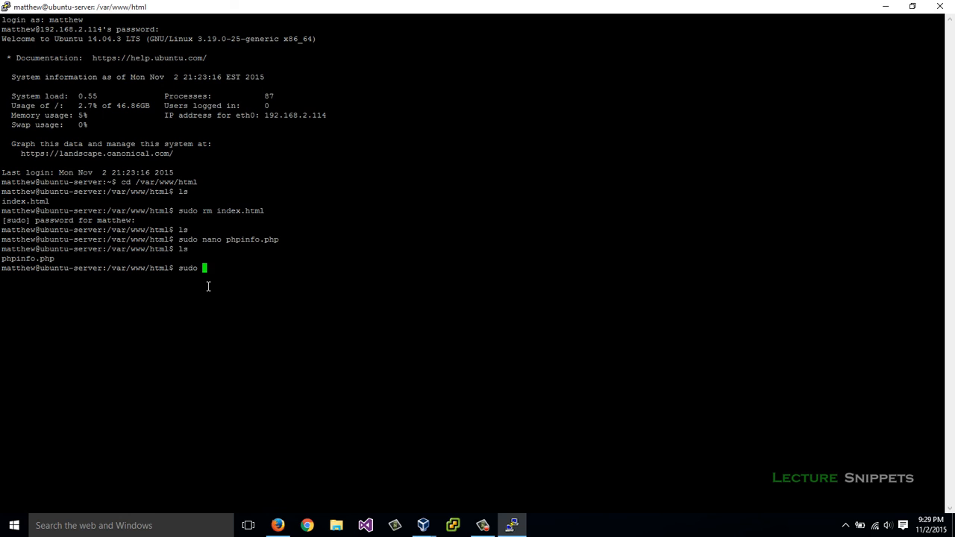
type("rm p")
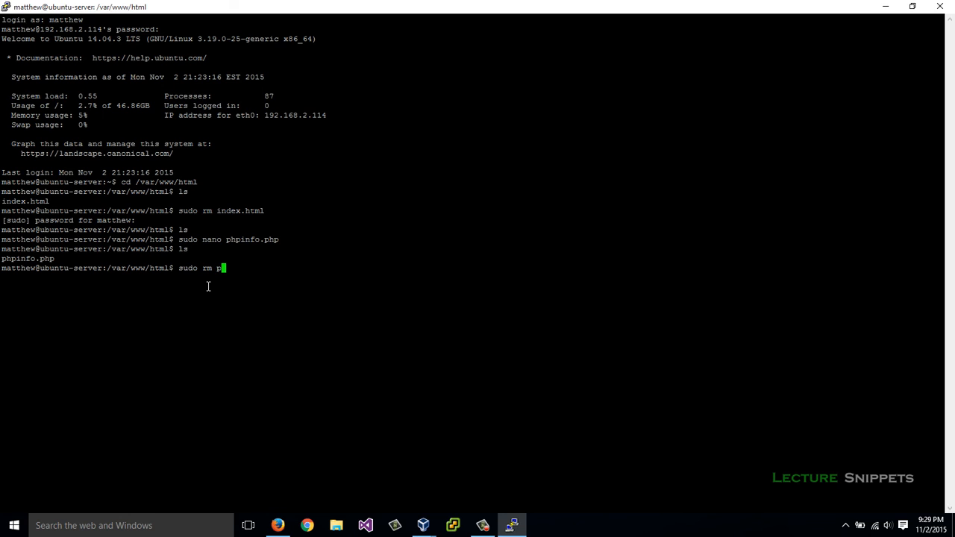
type("hpinfo.php")
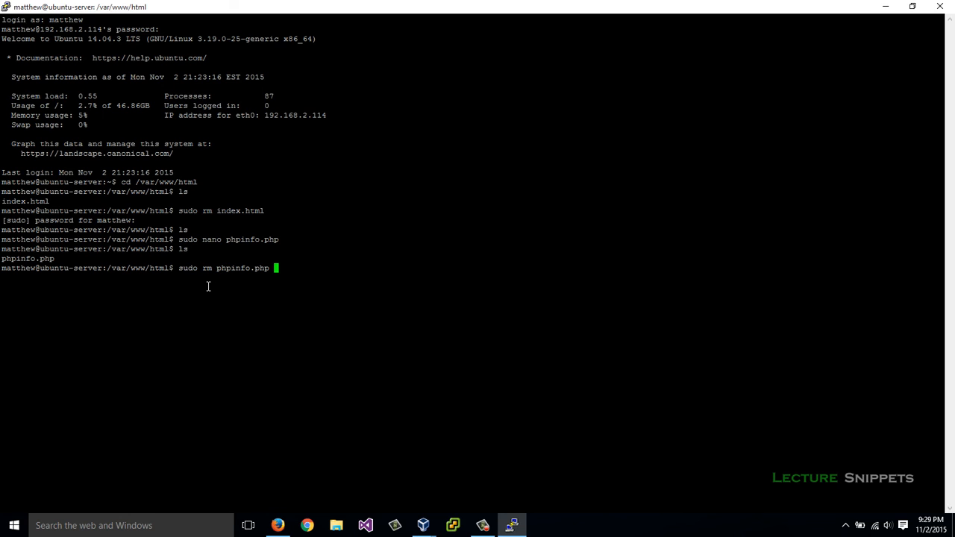
key("Return")
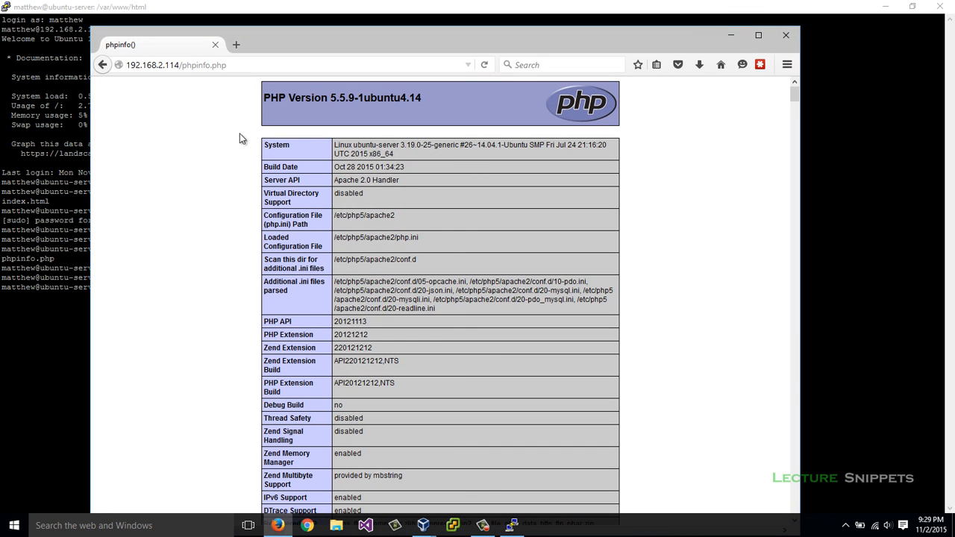
- Reload phpinfo.php to confirm 404 Not Found, then load 192.168.2.114 to see an empty index
left_click(291, 65)
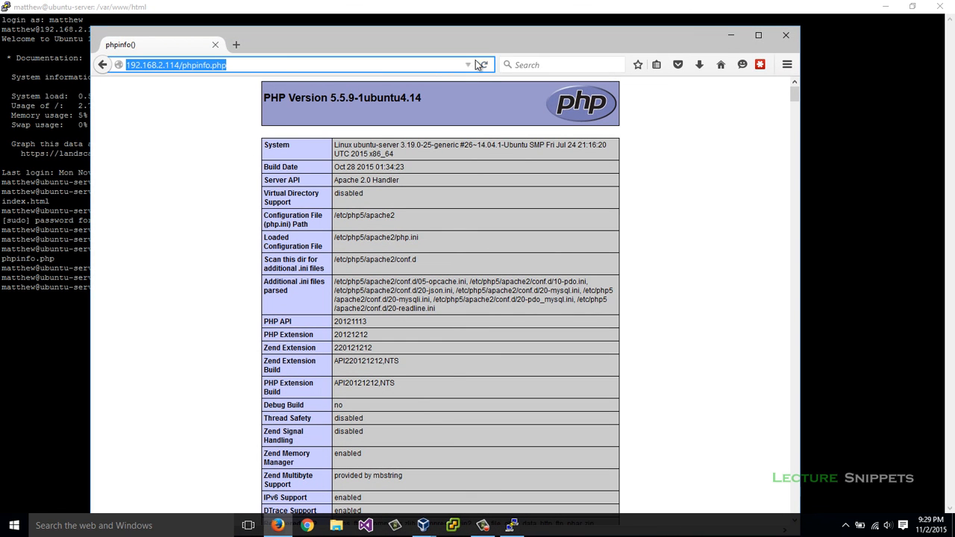
left_click(483, 65)
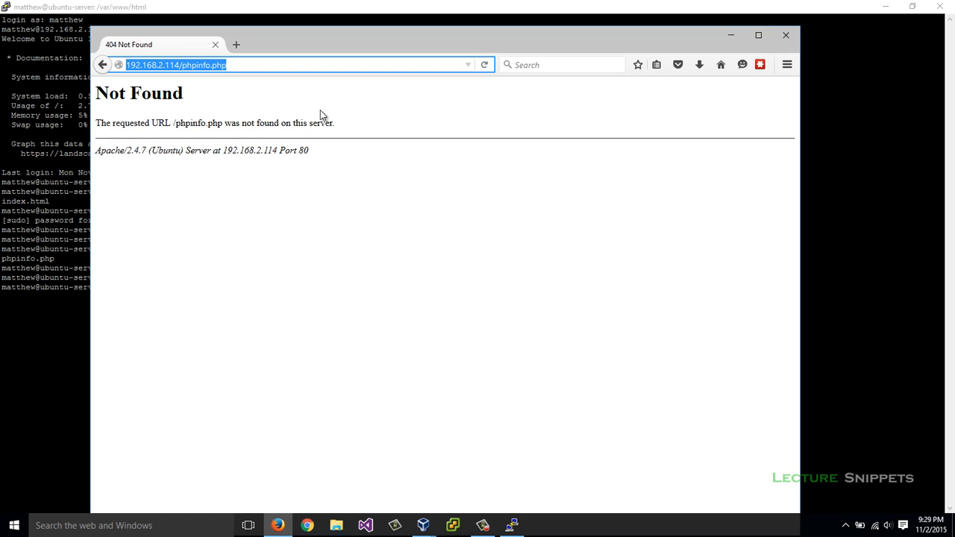
left_click(241, 65)
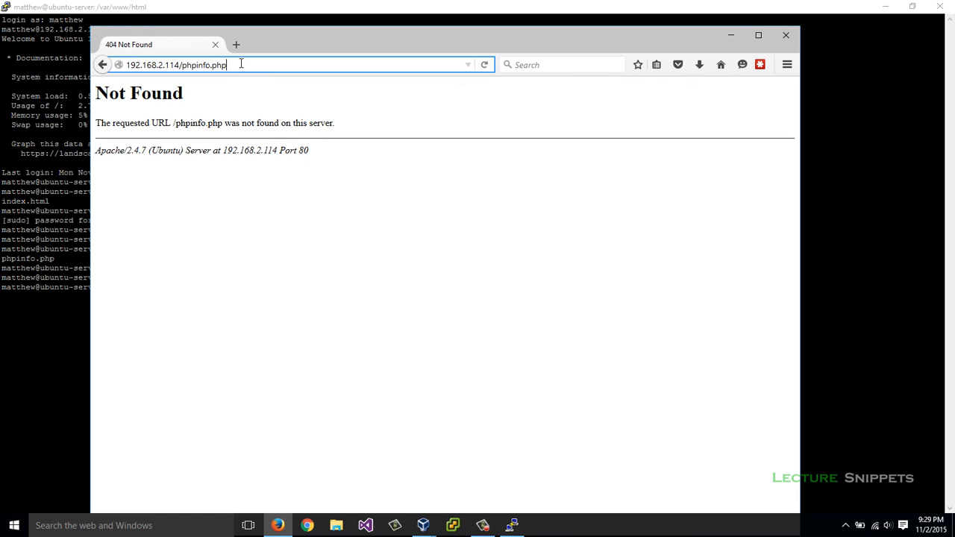
key("BackSpace")
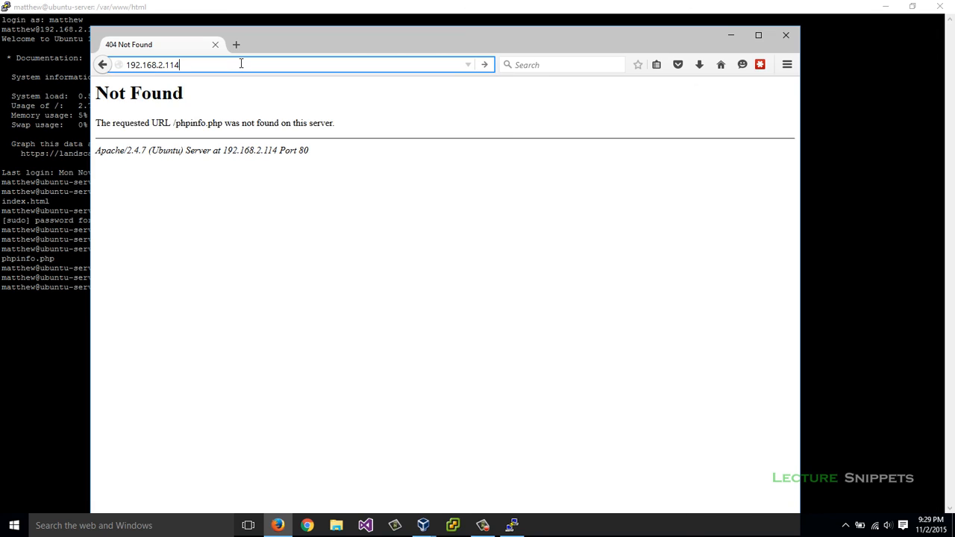
key("Return")
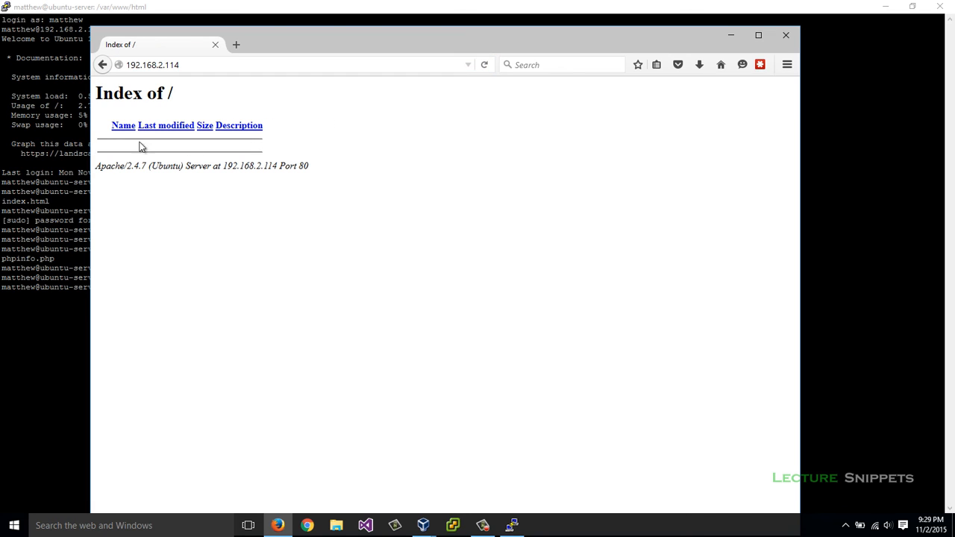
mouse_move(186, 157)
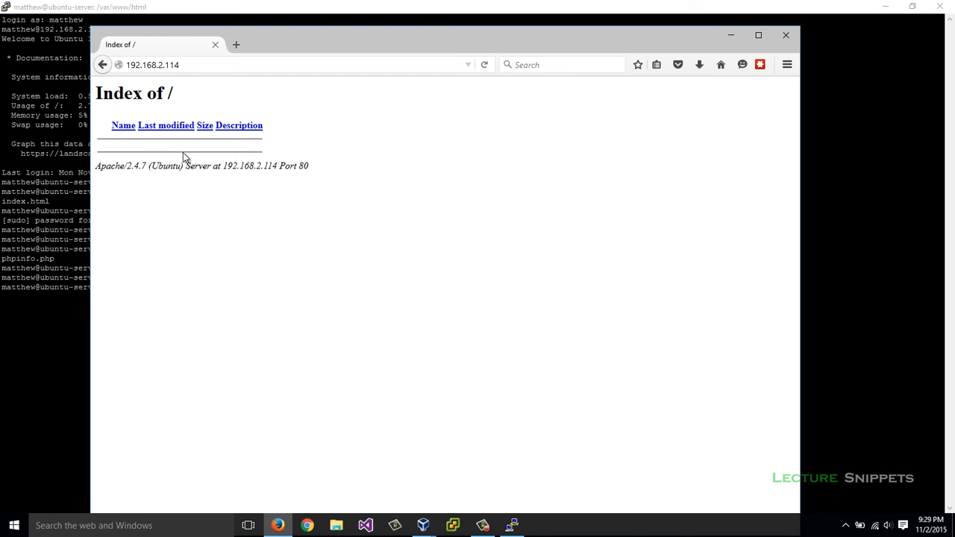